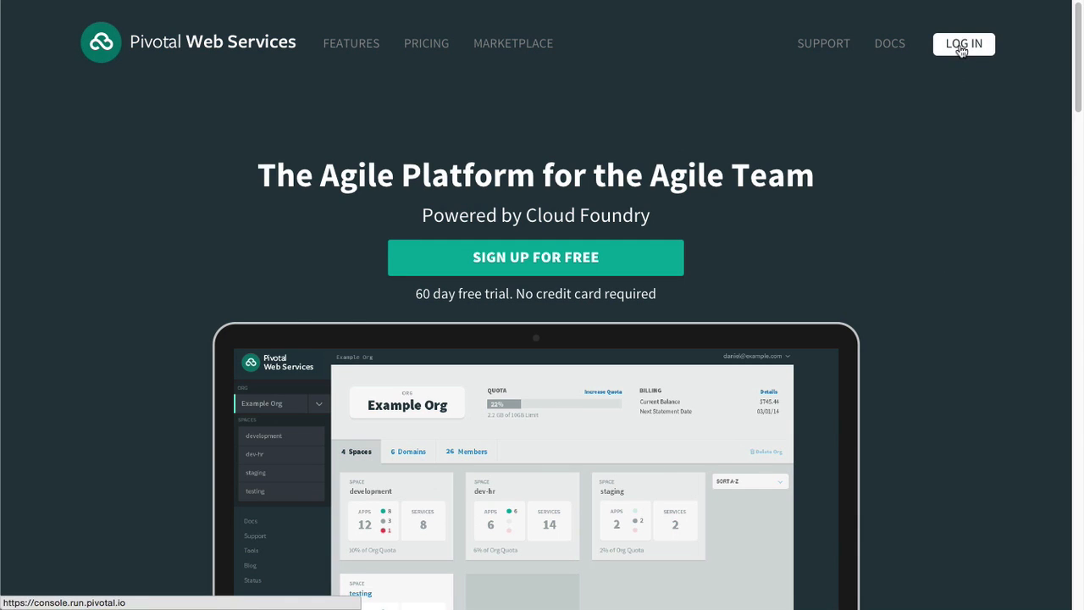
# Step: Sign in to Pivotal Web Services and reach the pivotal-pm welcome dashboard
pyautogui.click(962, 44)
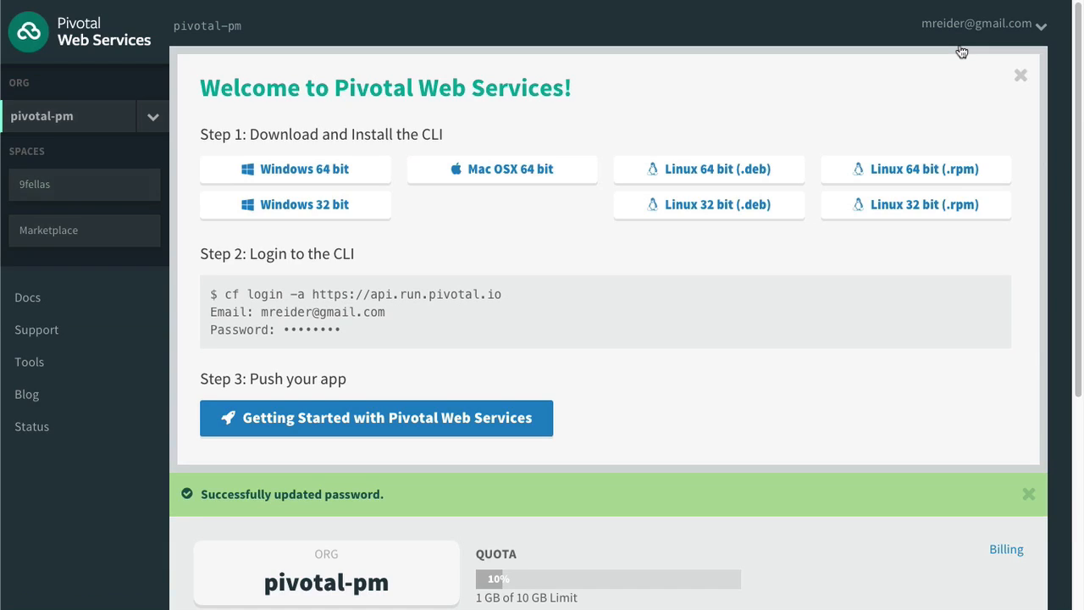
pyautogui.moveTo(819, 136)
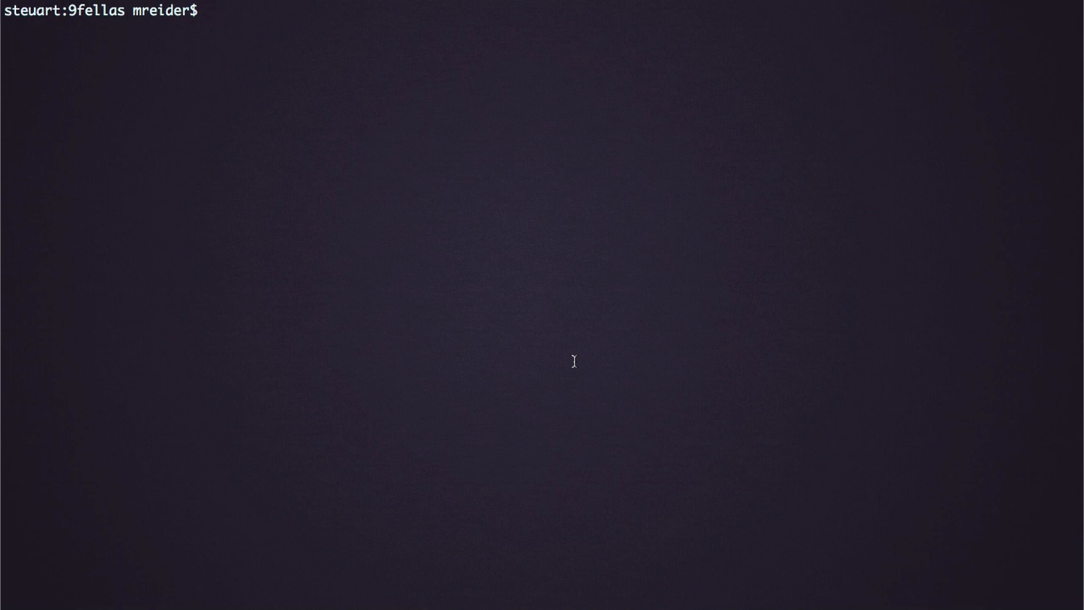
pyautogui.moveTo(779, 6)
pyautogui.write('curl http://pws-9fellas.cfapps.io/addthread')
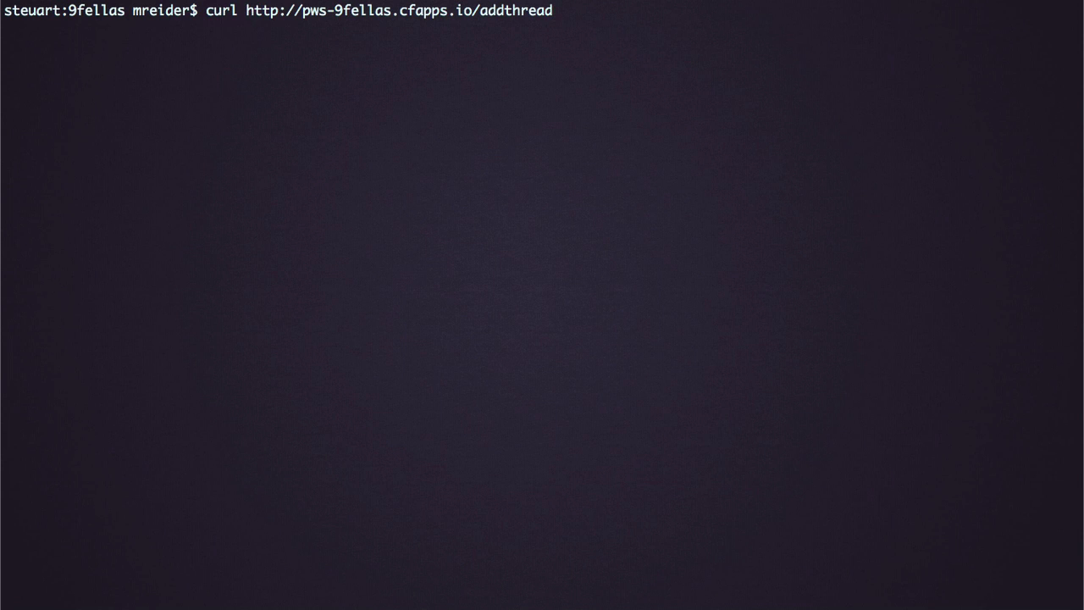
pyautogui.press('Return')
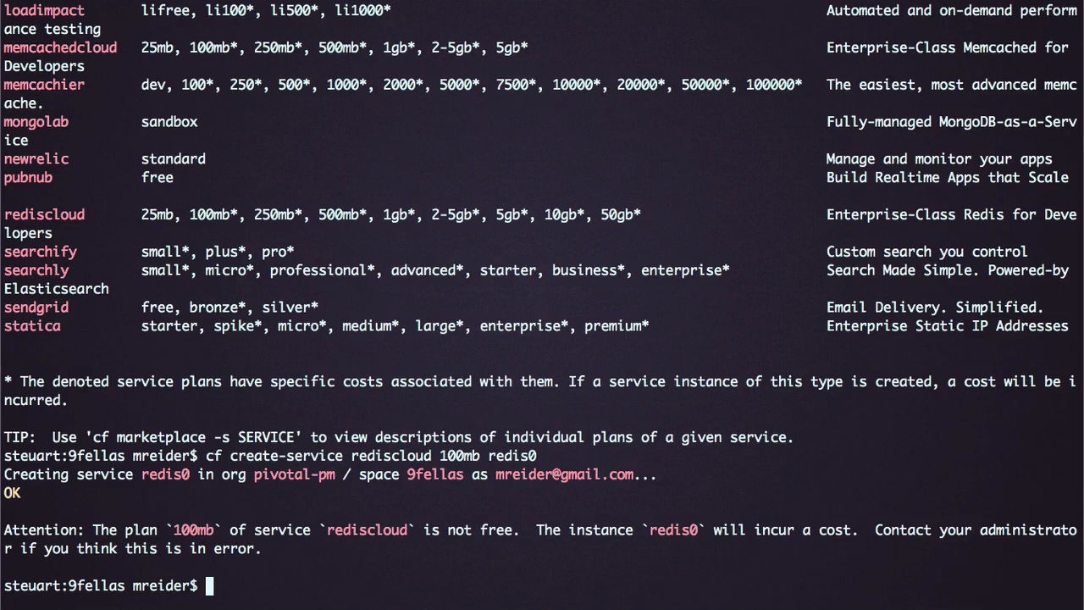
# Step: Create rediscloud 100mb service redis0, push pws-9fellas unstarted and bind redis0 to it
pyautogui.write('cf start')
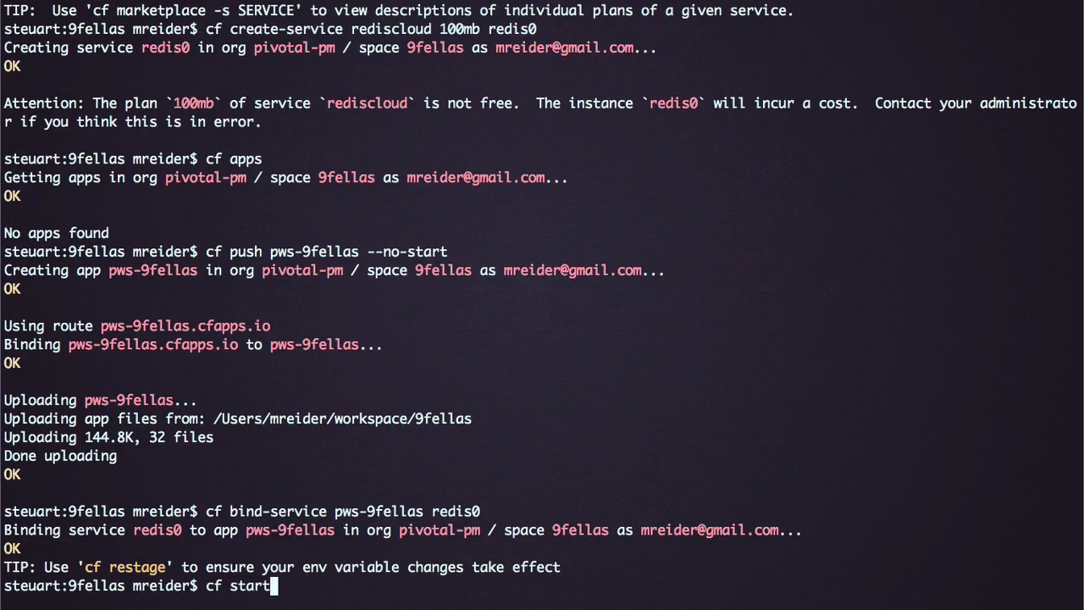
pyautogui.write('9fellas')
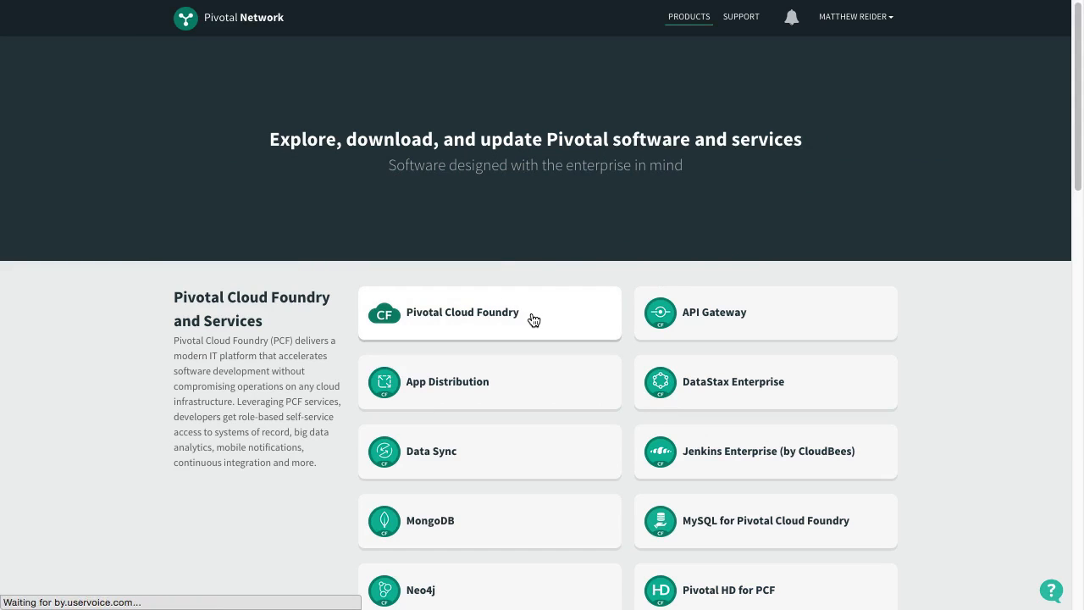
# Step: Download the Pivotal CF Elastic Runtime 1.3.4.0 file from the Pivotal Cloud Foundry product
pyautogui.click(462, 311)
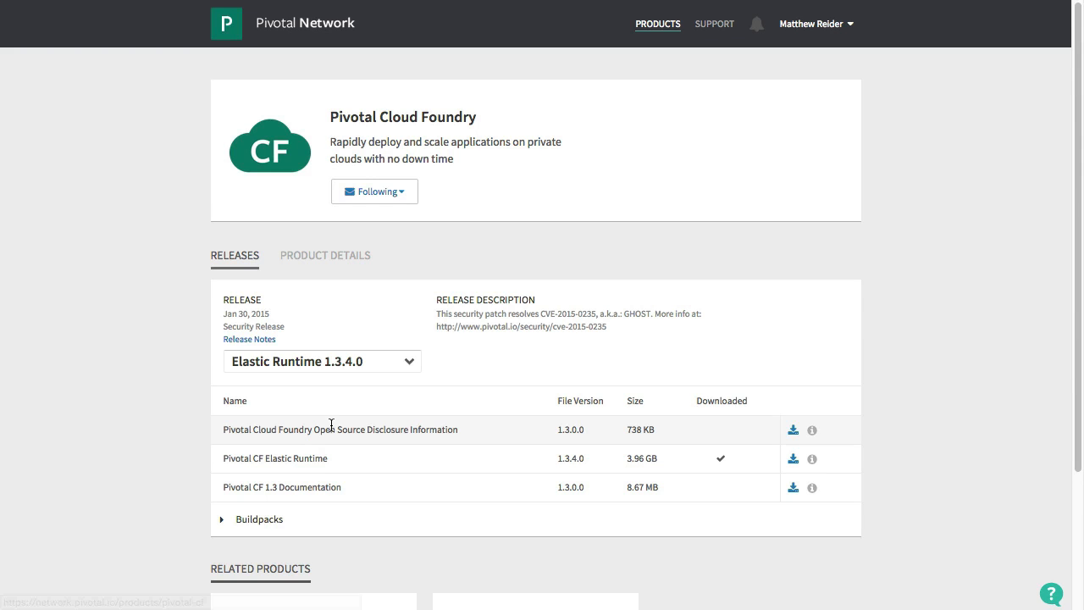
pyautogui.moveTo(793, 459)
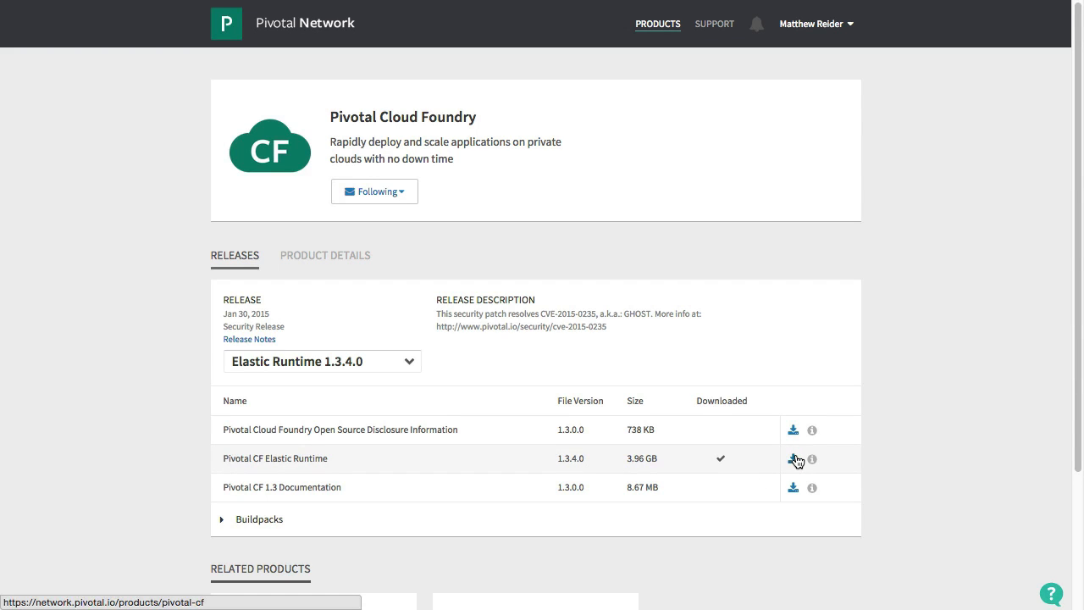
pyautogui.click(793, 459)
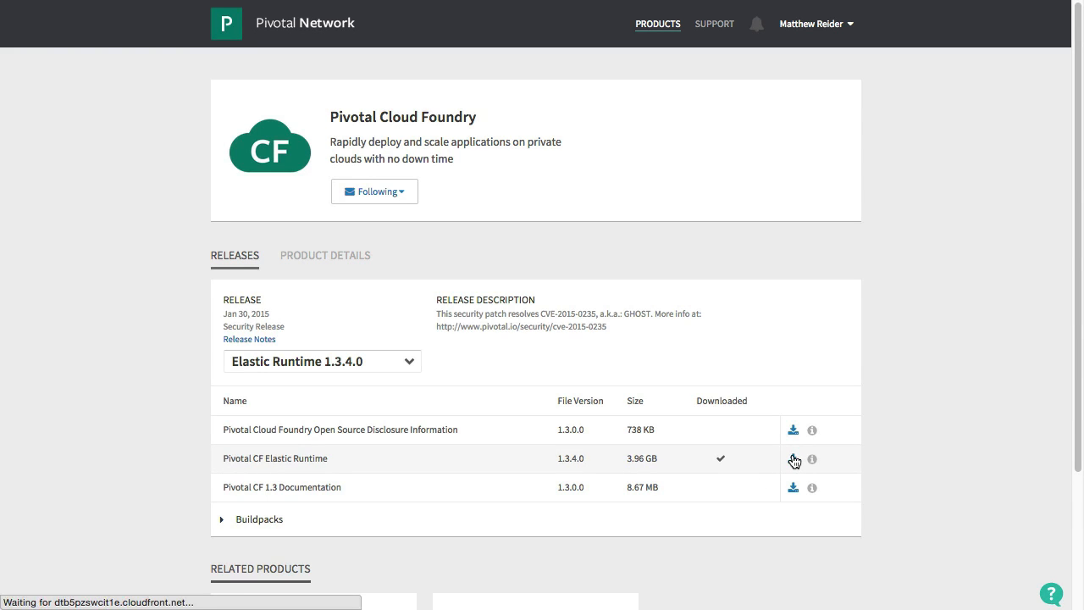
pyautogui.click(792, 459)
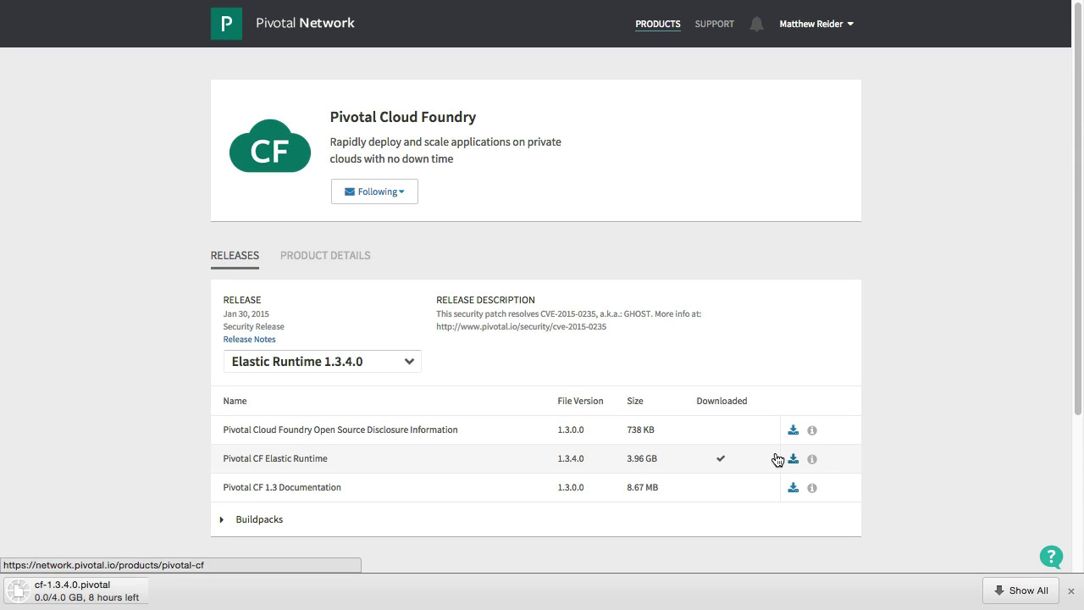
# Step: Switch the Pivotal Cloud Foundry product to another release from the release list
pyautogui.click(320, 361)
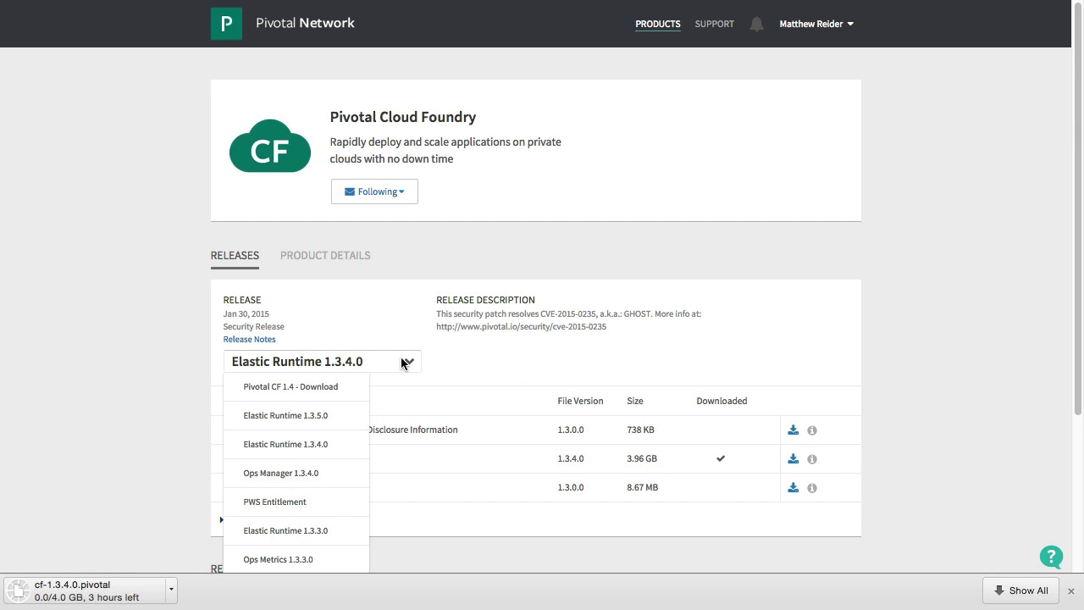
pyautogui.click(279, 473)
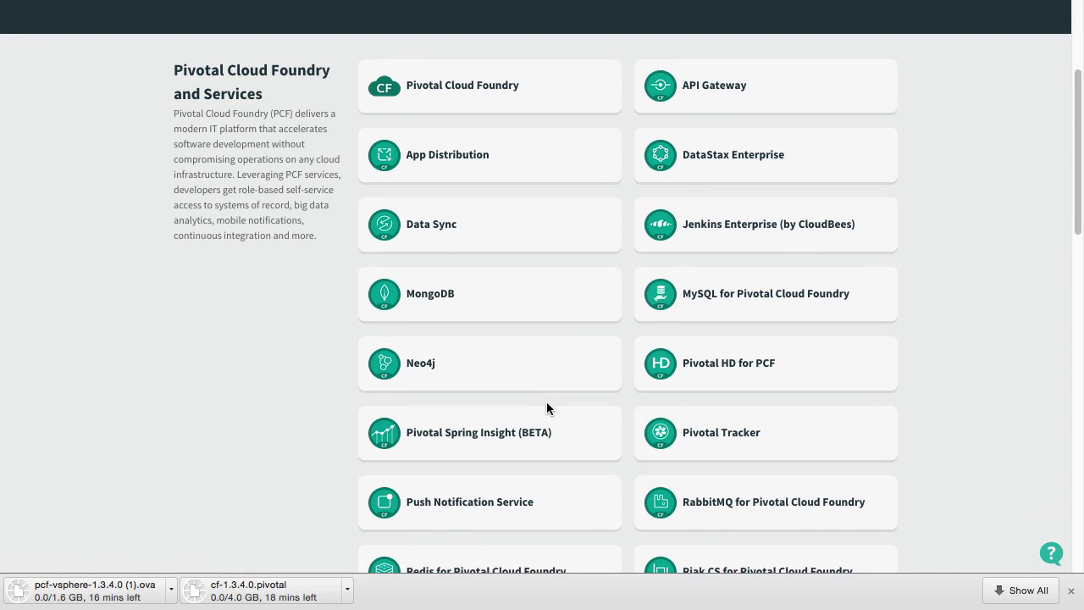
# Step: Open the Redis for Pivotal Cloud Foundry product from the catalogue
pyautogui.scroll(-3)
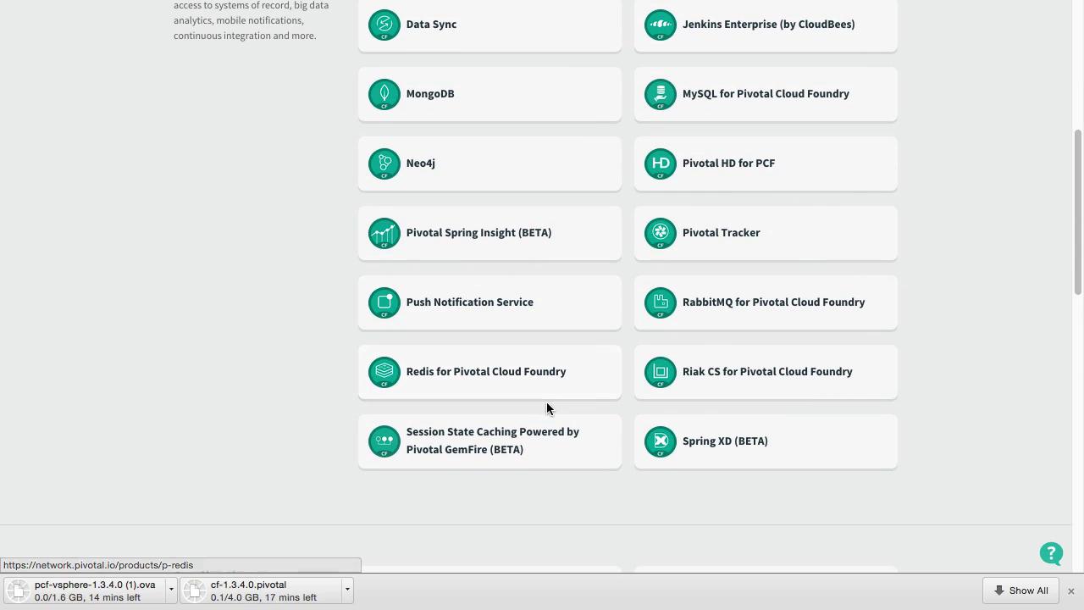
pyautogui.click(484, 371)
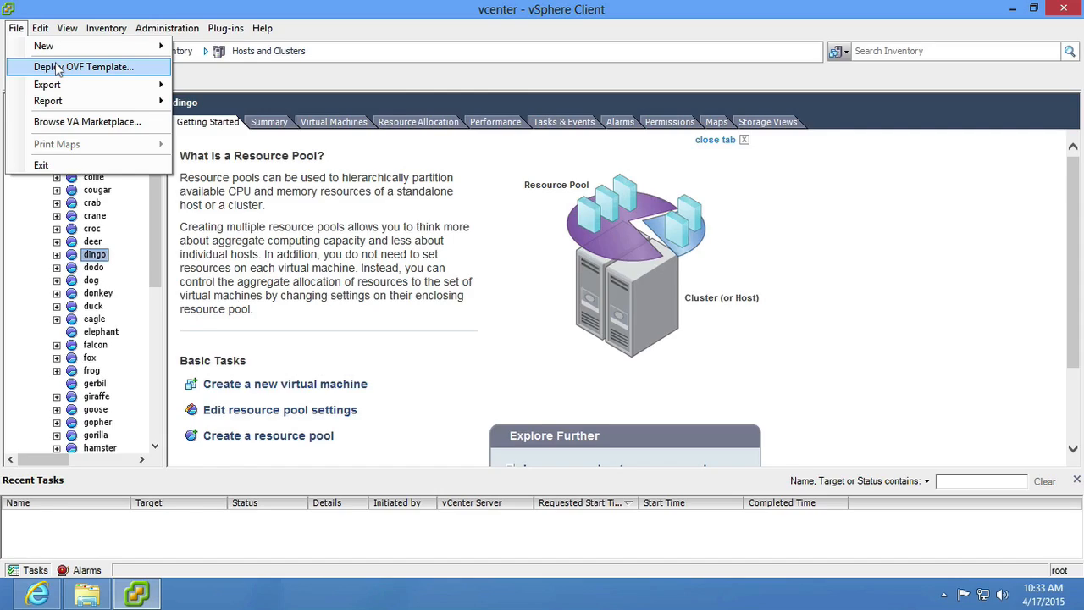
# Step: Start Deploy OVF Template and select the pcf-vsphere-1.3.4.0.ova appliance file
pyautogui.click(82, 66)
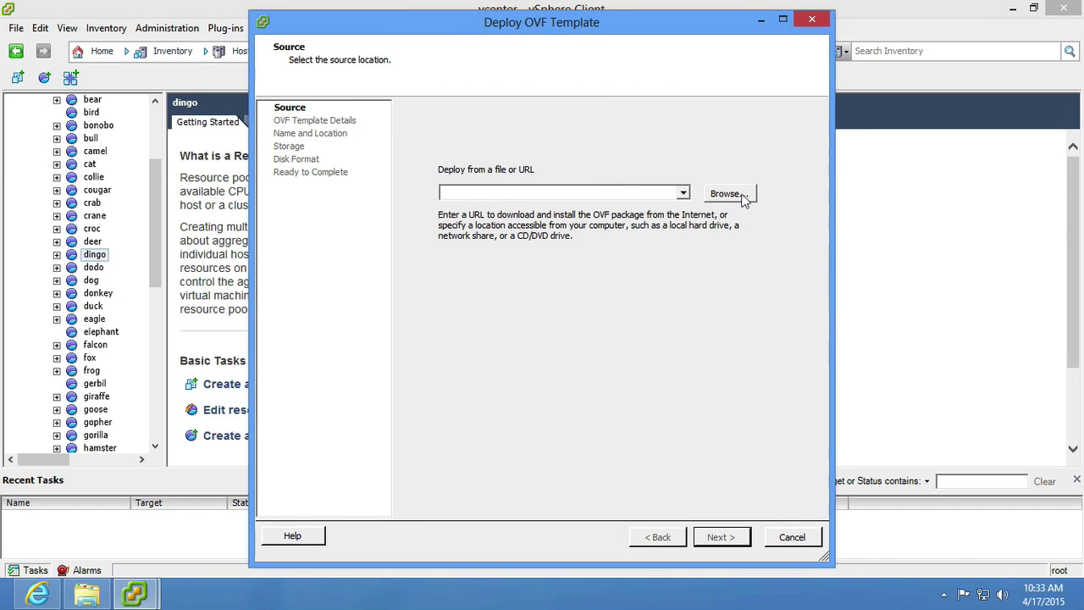
pyautogui.click(725, 193)
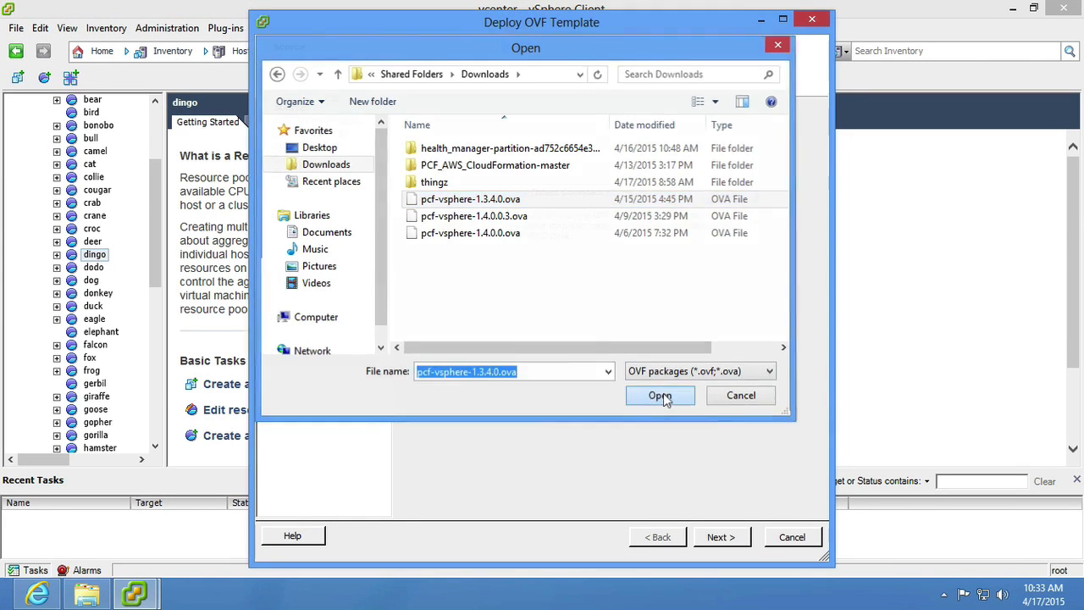
pyautogui.click(661, 397)
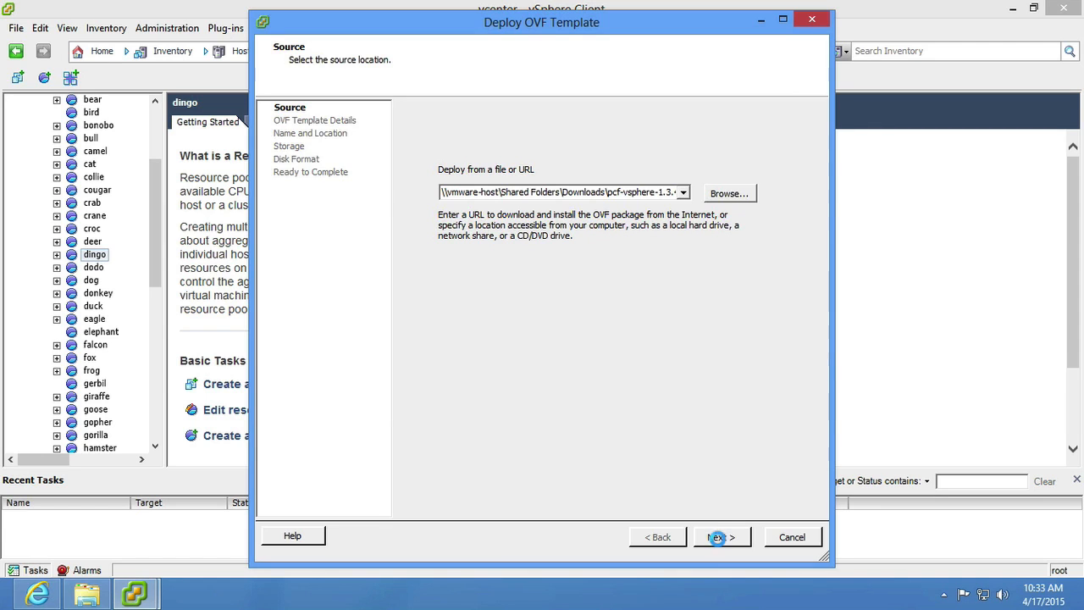
pyautogui.click(721, 535)
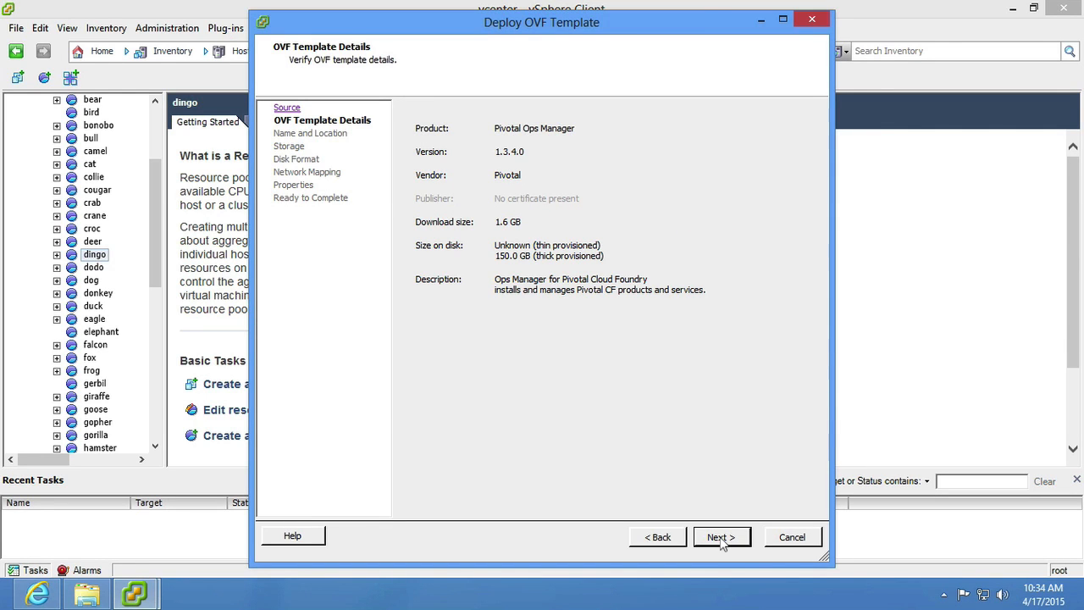
# Step: Accept network mapping and appliance properties, then deploy the Ops Manager appliance into dingo
pyautogui.click(722, 535)
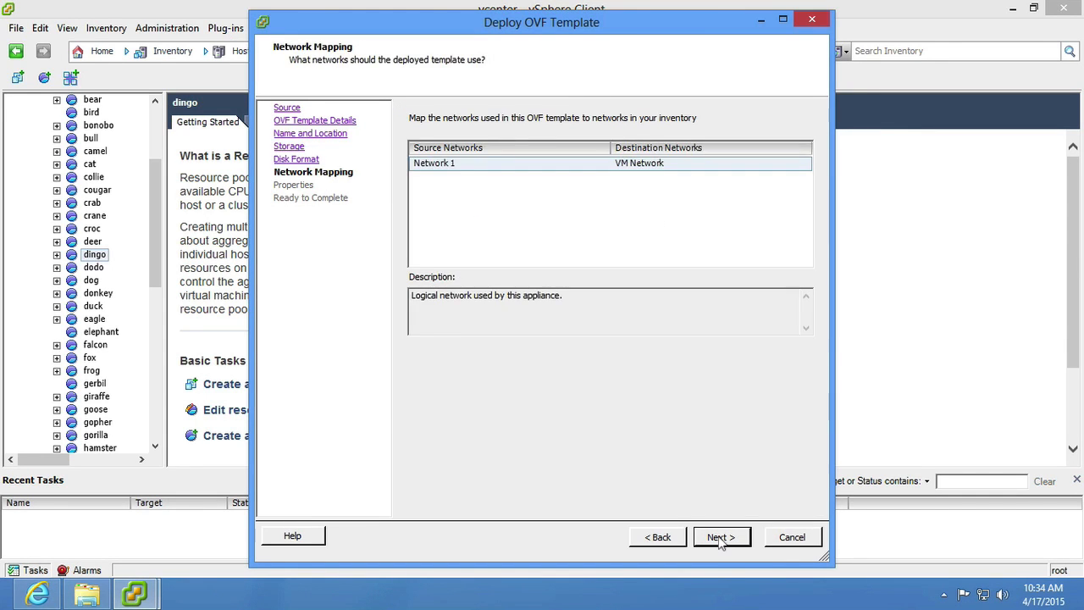
pyautogui.click(721, 535)
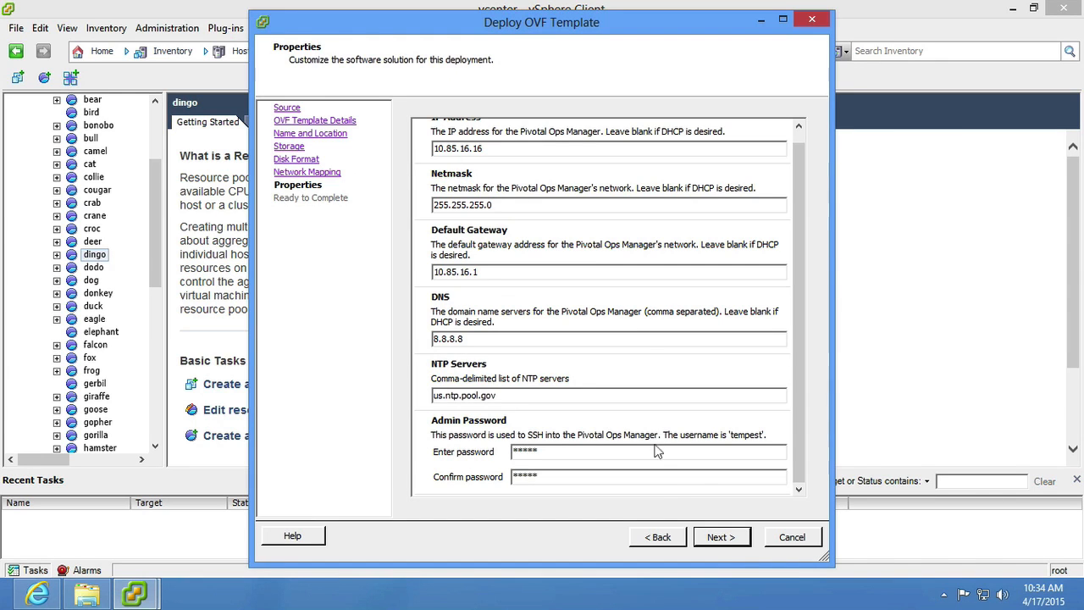
pyautogui.click(722, 535)
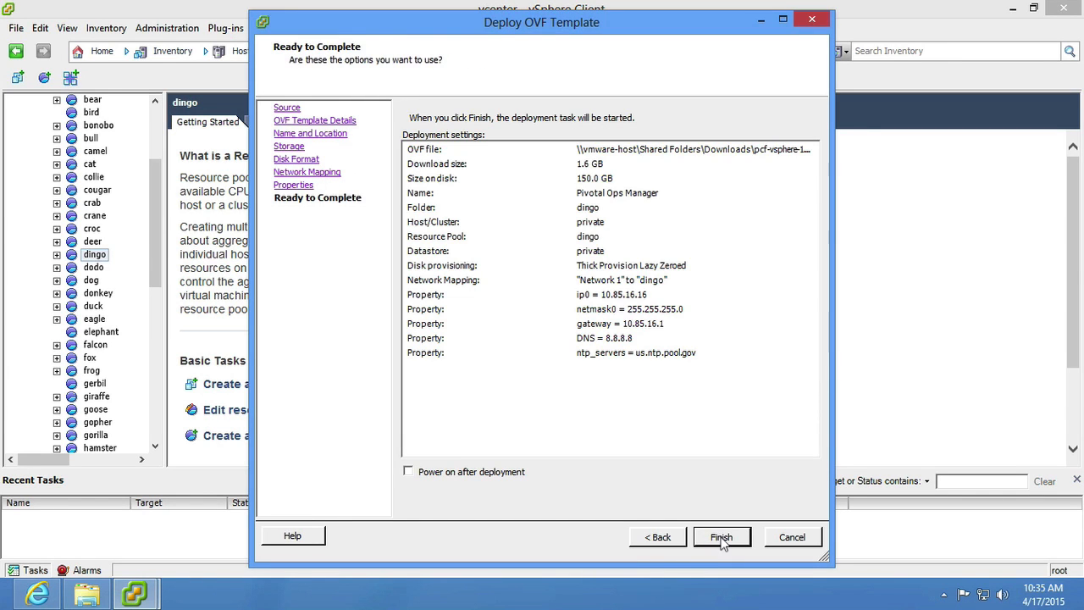
pyautogui.click(722, 535)
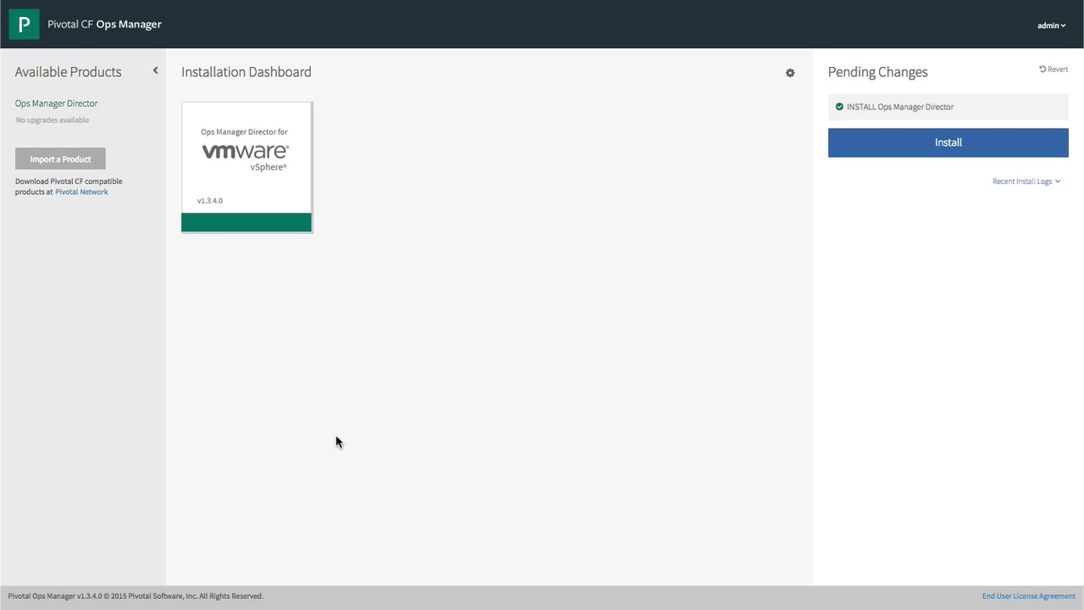
# Step: Import Elastic Runtime, add it and Redis for Pivotal CF, and apply the pending changes
pyautogui.click(59, 160)
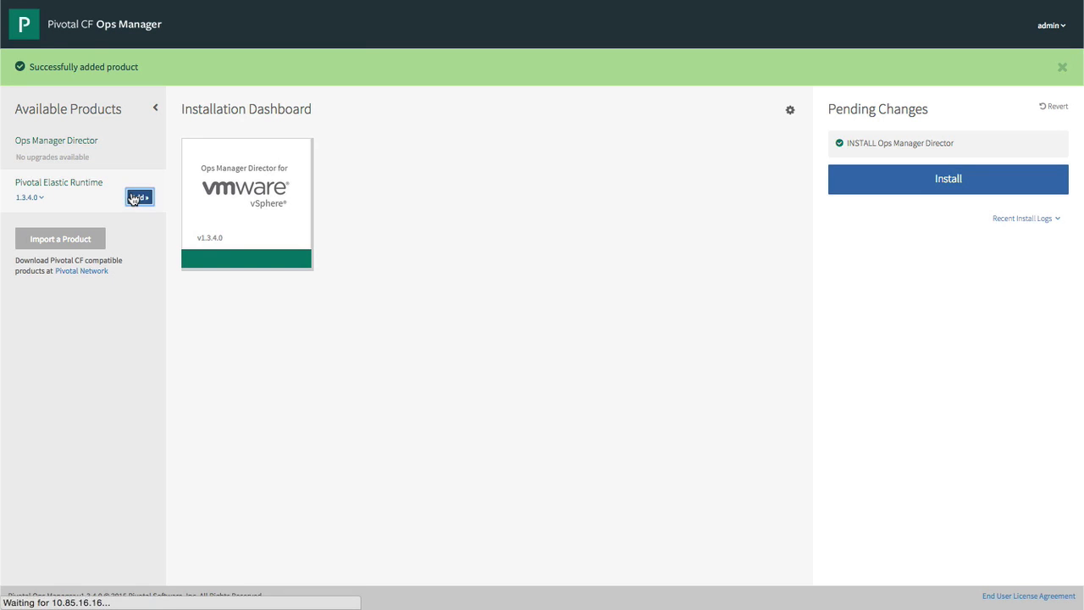
pyautogui.click(139, 196)
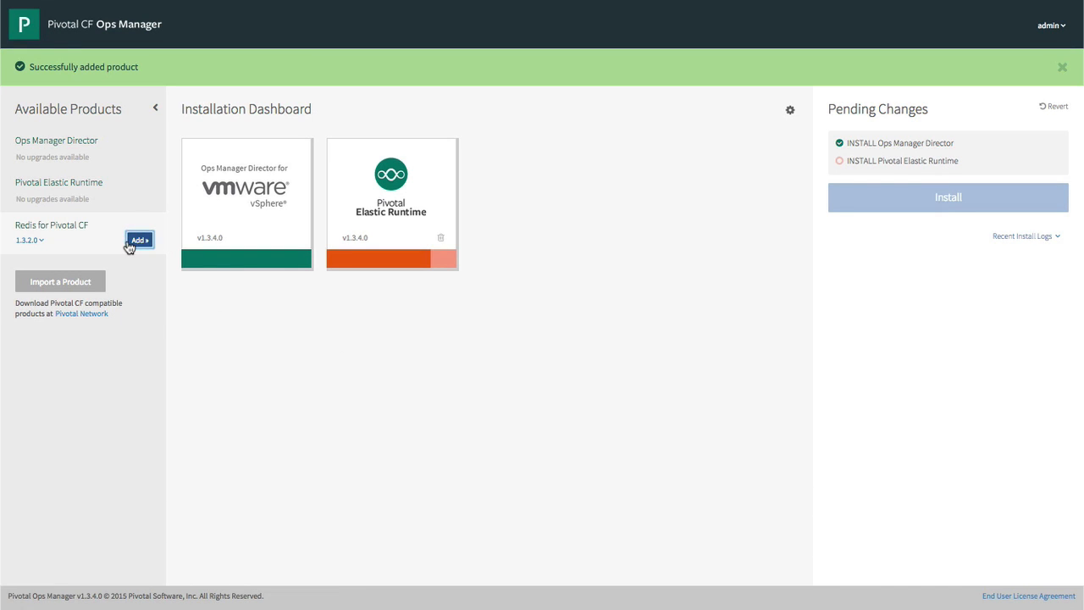
pyautogui.click(139, 241)
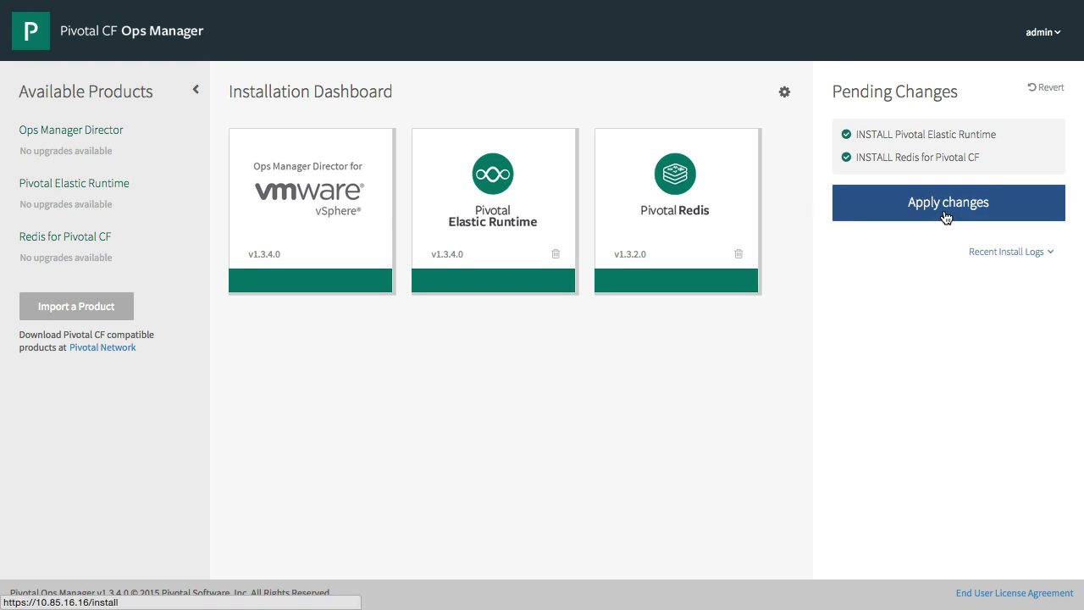
pyautogui.click(946, 202)
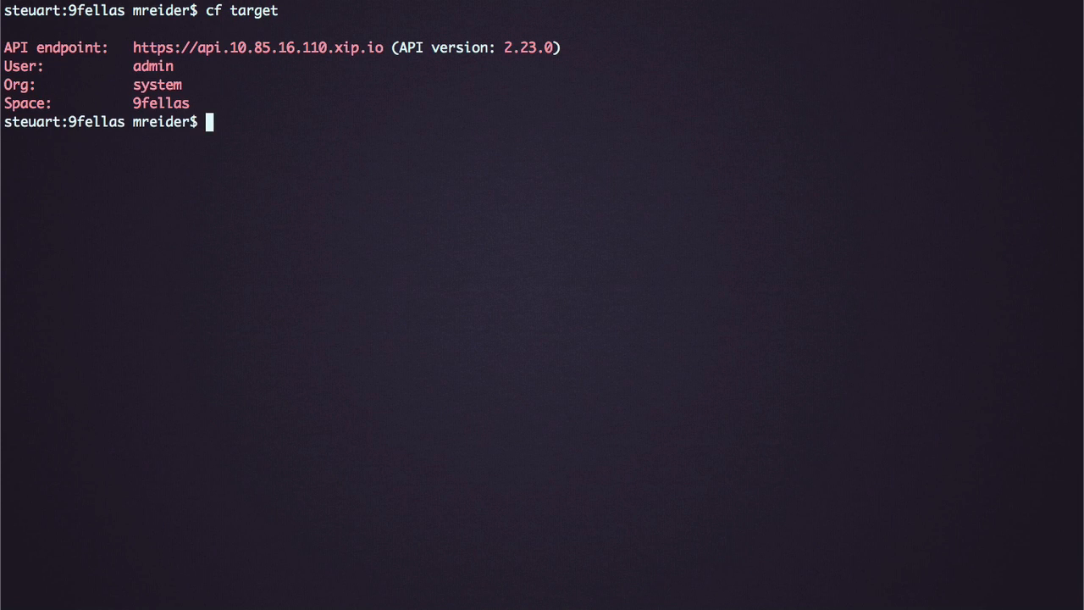
# Step: Push vsphere-9fellas with --no-start and list the marketplace services
pyautogui.write('c')
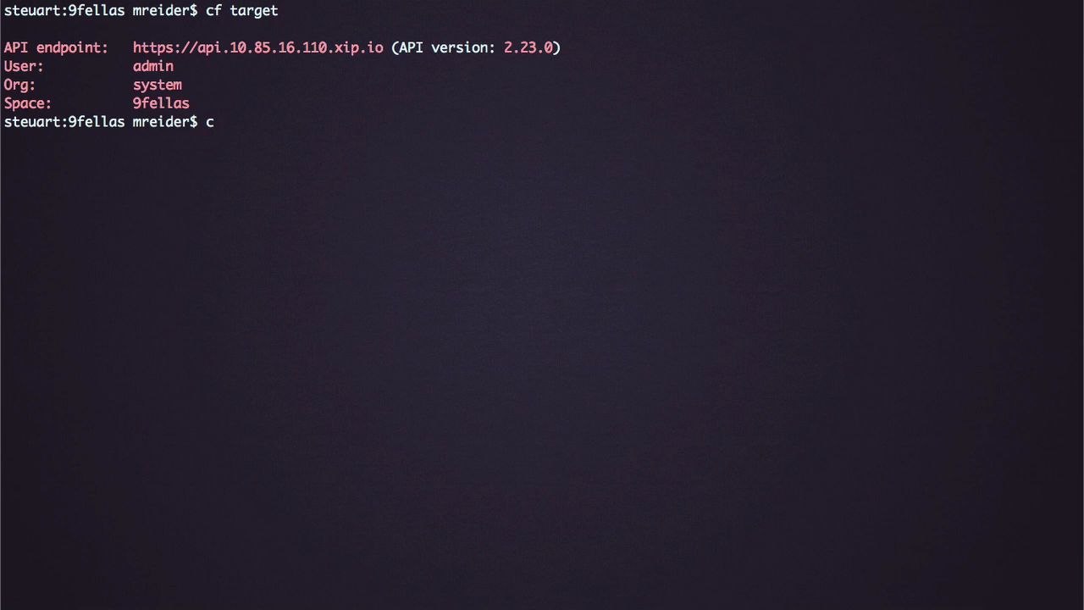
pyautogui.write('f push')
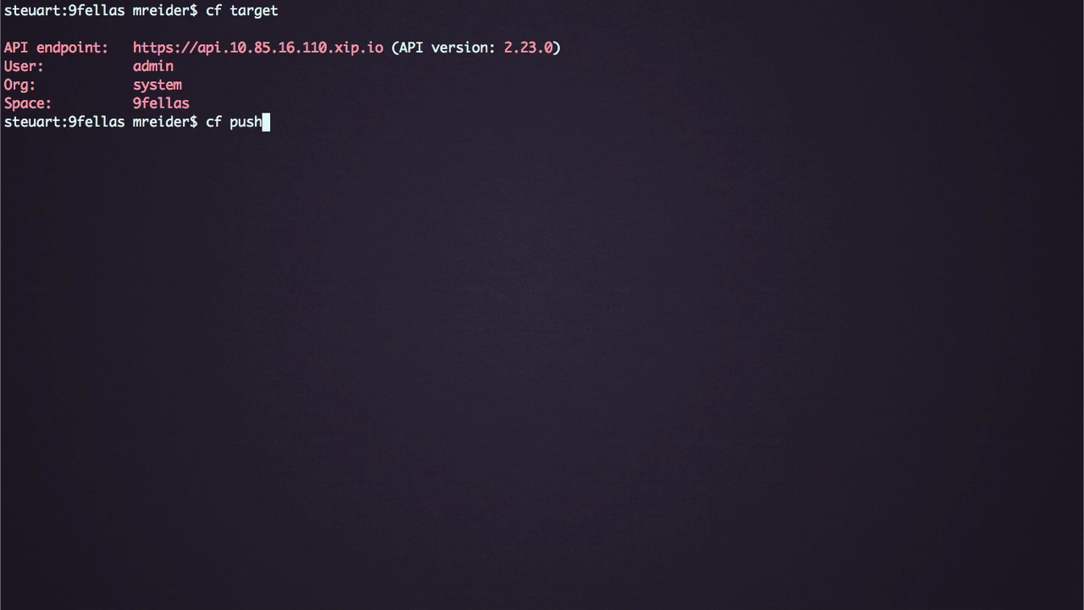
pyautogui.write('vsphere-9fellas --no-start')
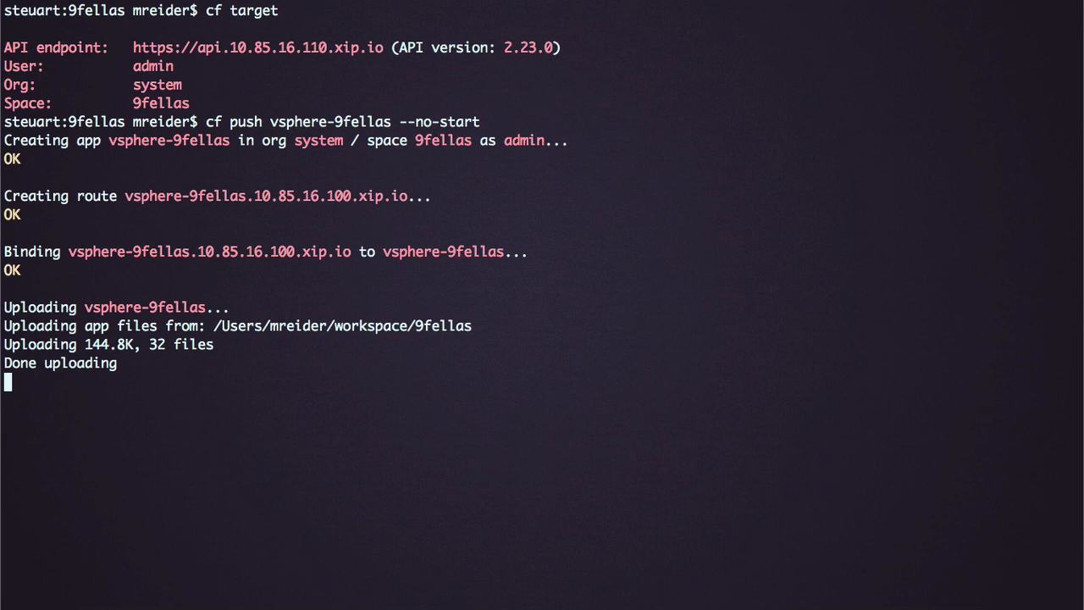
pyautogui.write('cf marketplace')
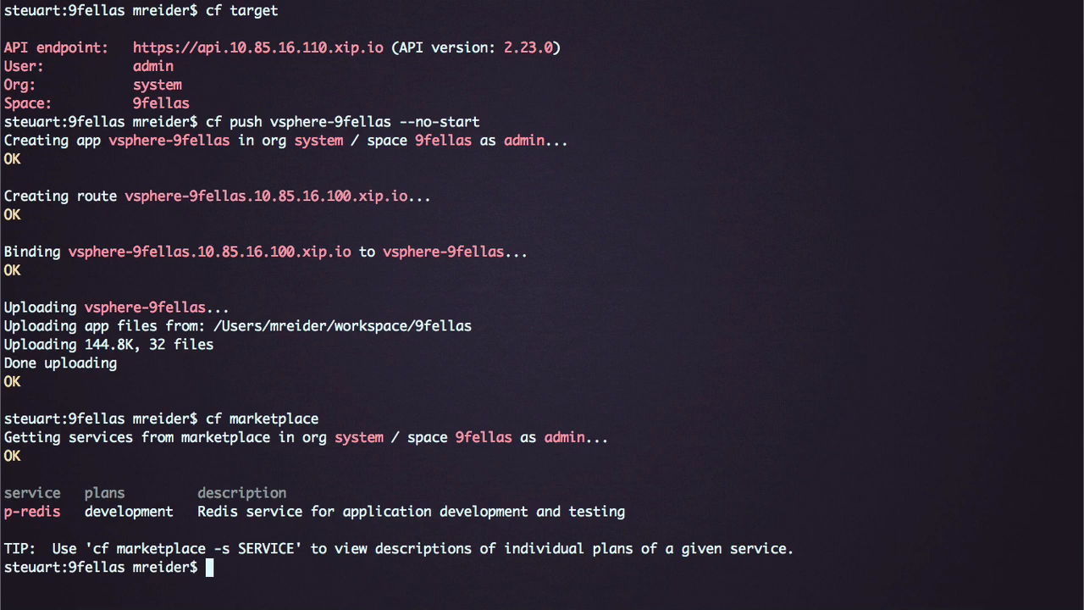
# Step: Create p-redis development service redis1 and bind it to vsphere-9fellas
pyautogui.write('cf create-service p-redis development redis1')
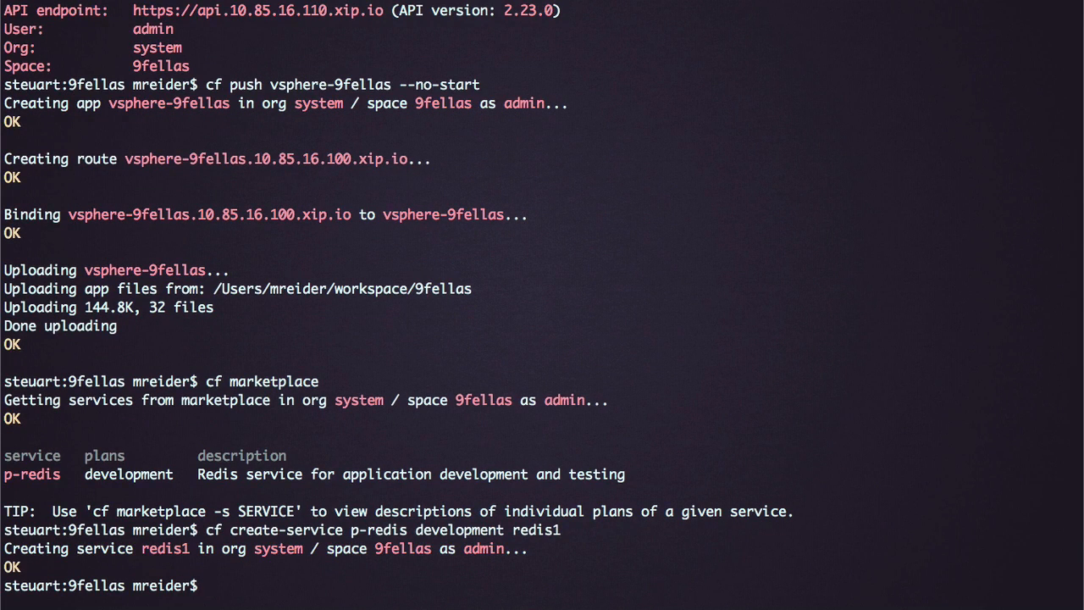
pyautogui.write('cf bind-service vsphere-9fellas')
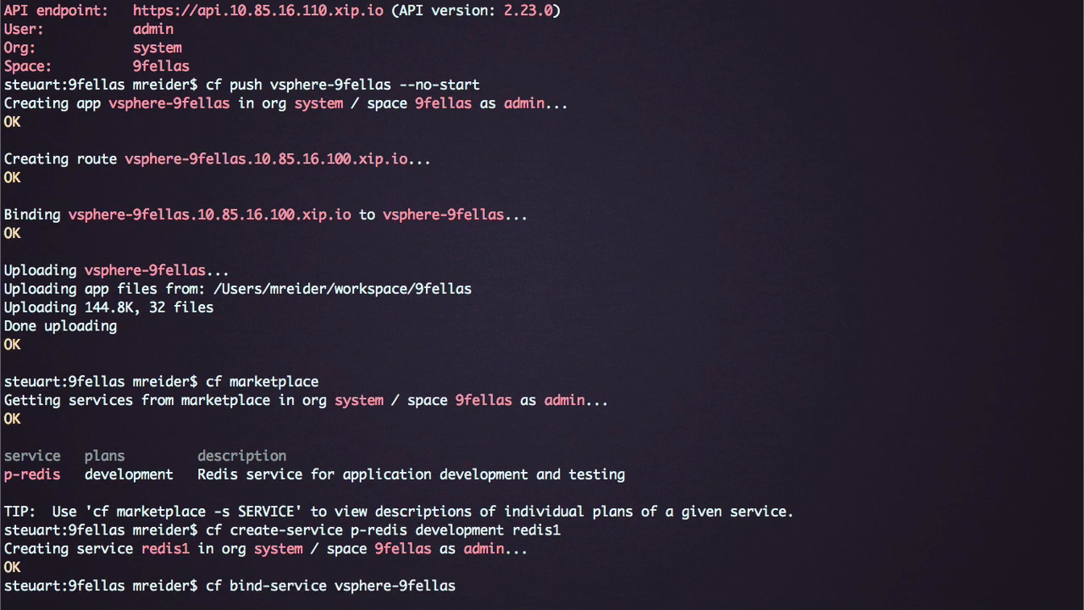
pyautogui.write('redis1')
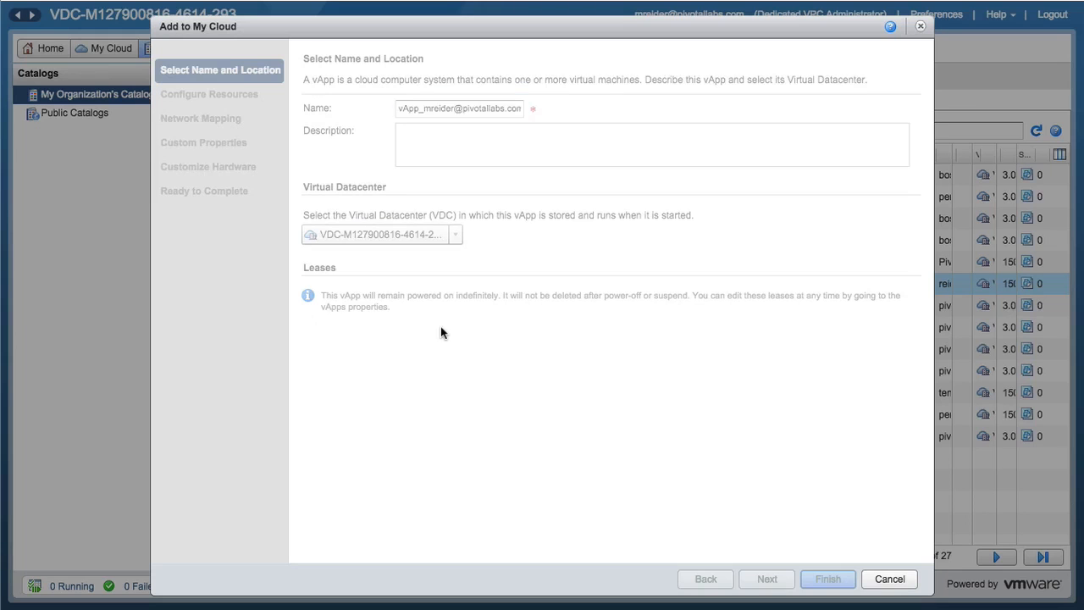
# Step: Complete the Add to My Cloud wizard with static IP 192.168.114.10 and finish the Ops Manager vApp
pyautogui.click(765, 579)
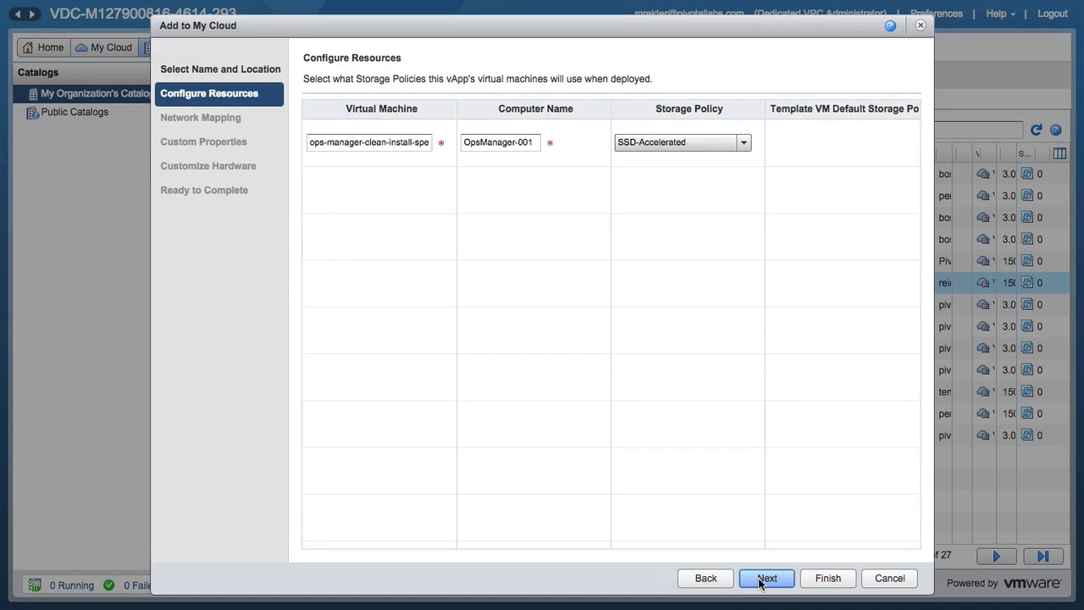
pyautogui.click(765, 580)
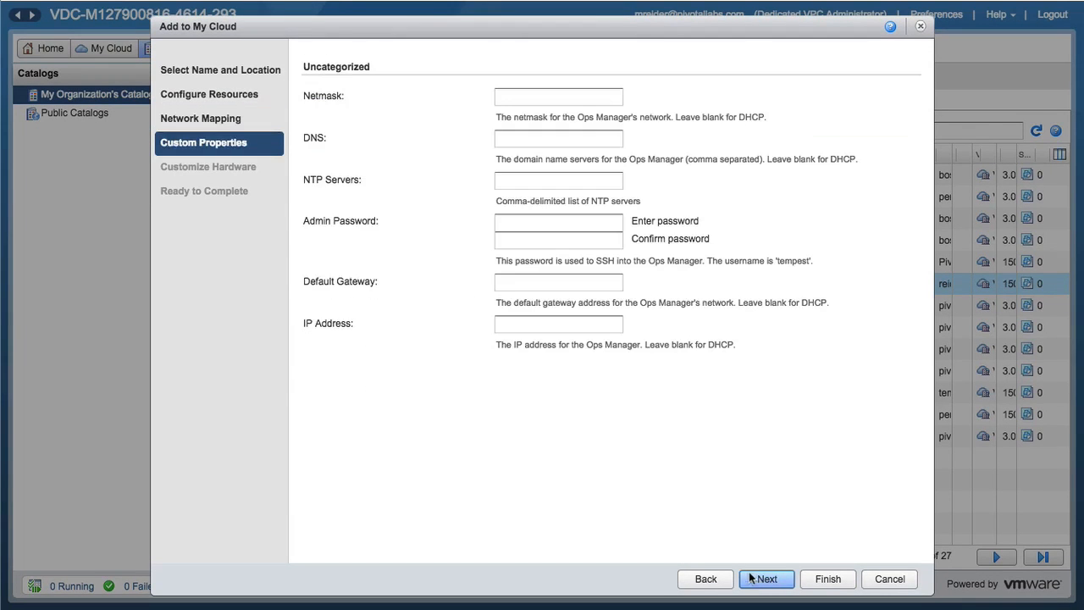
pyautogui.write('192.168.114.10')
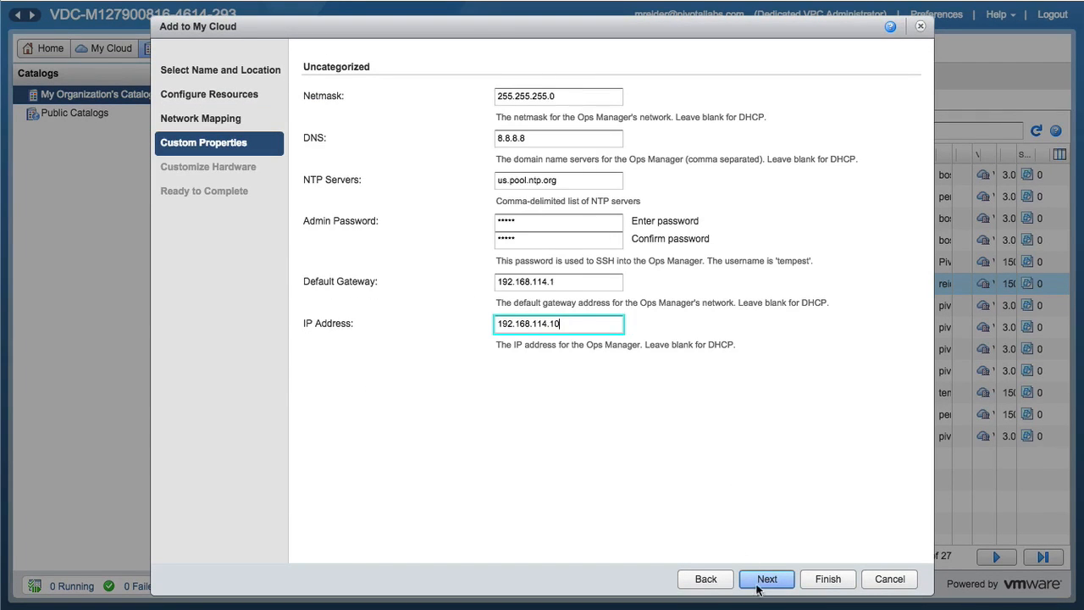
pyautogui.click(766, 579)
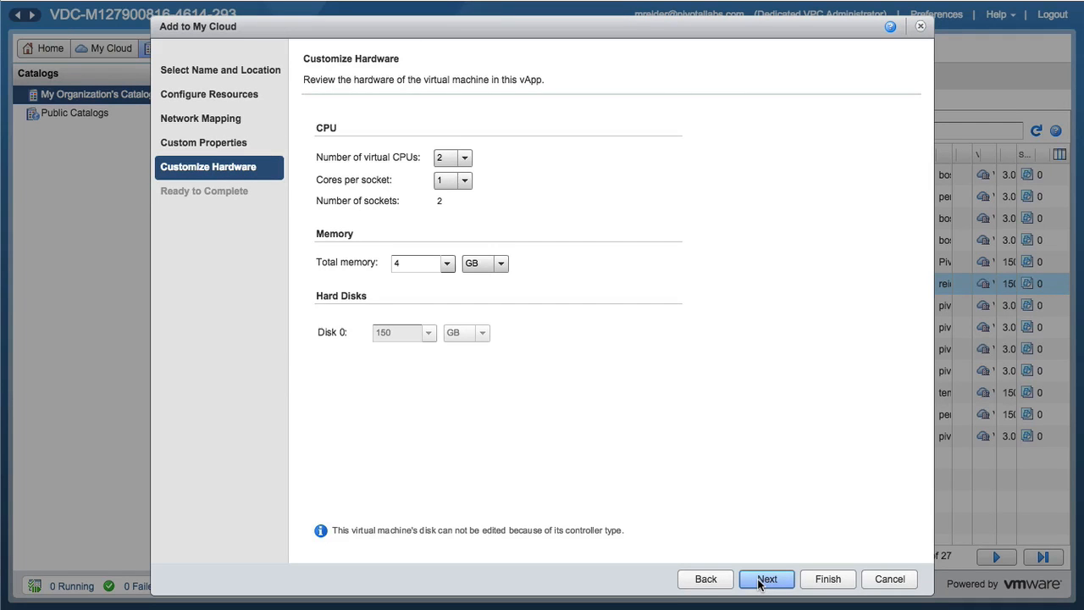
pyautogui.click(765, 579)
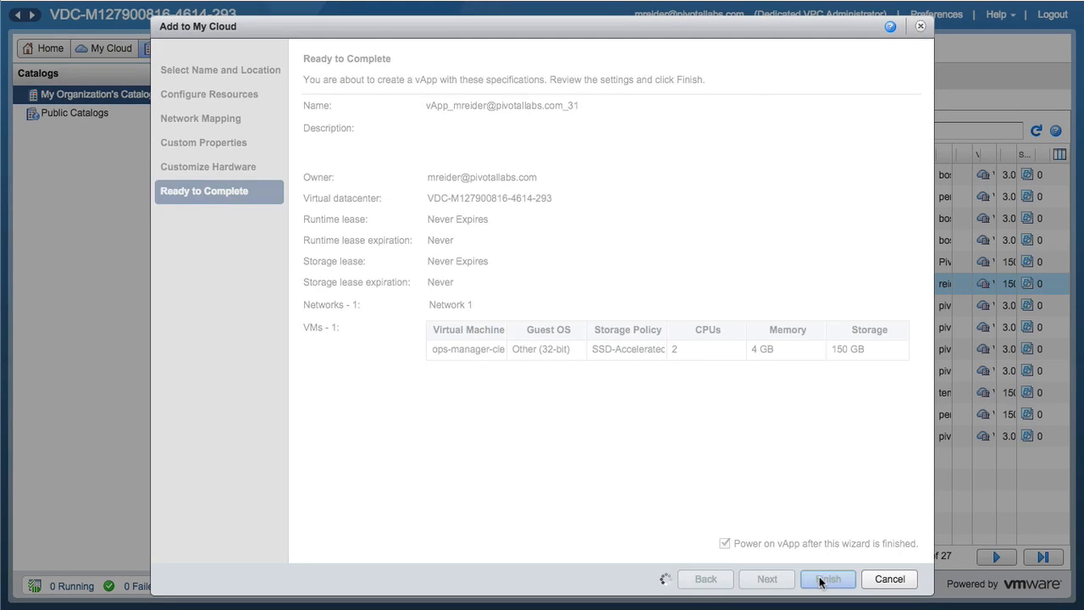
pyautogui.click(826, 579)
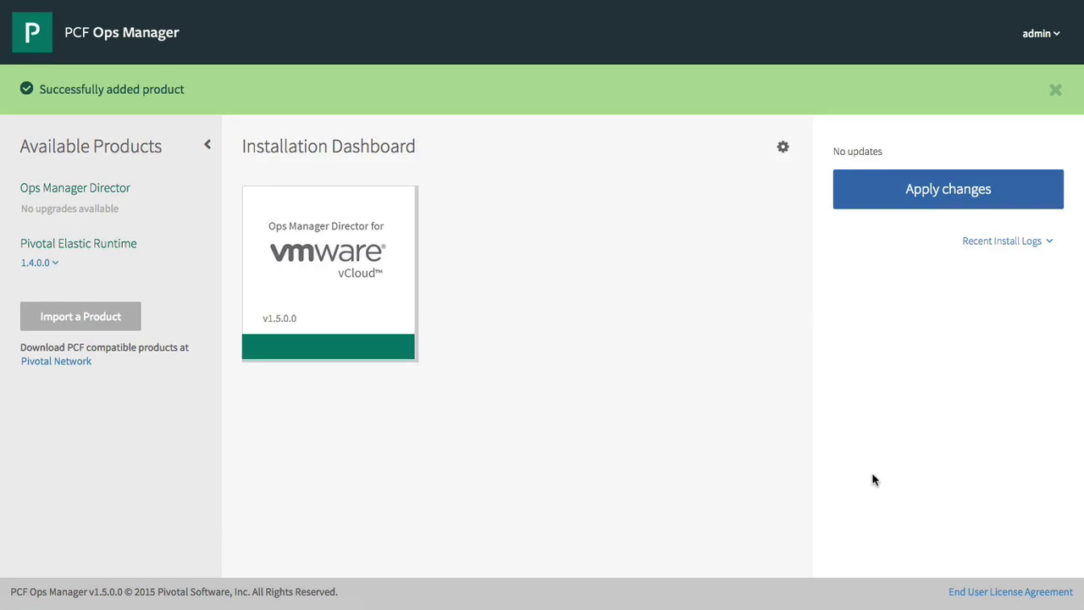
pyautogui.moveTo(195, 261)
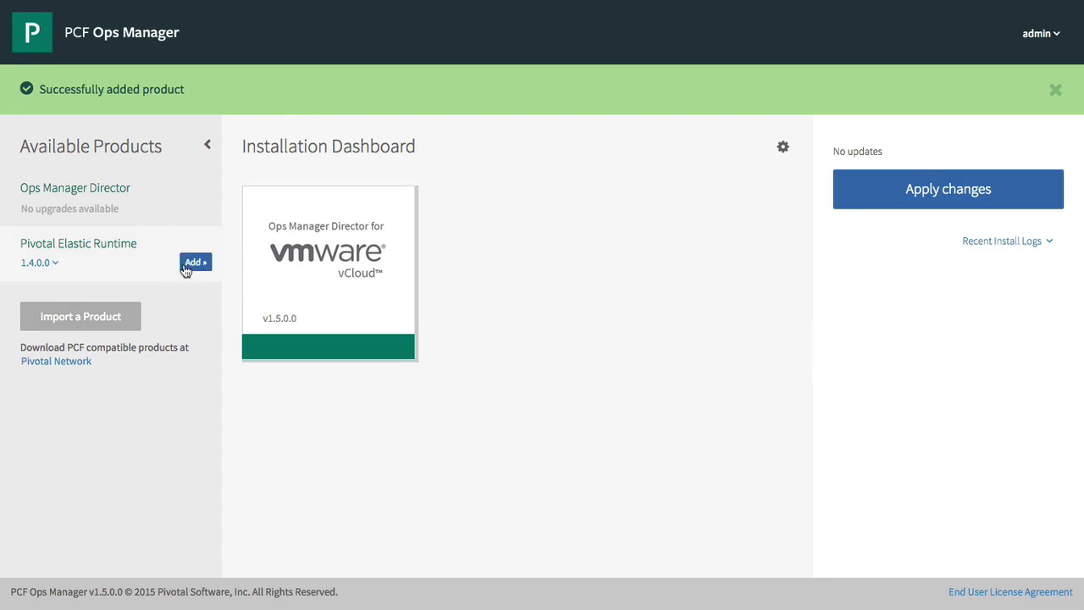
# Step: Add Pivotal Elastic Runtime and Redis for PCF, then apply changes from the Installation Dashboard
pyautogui.click(196, 261)
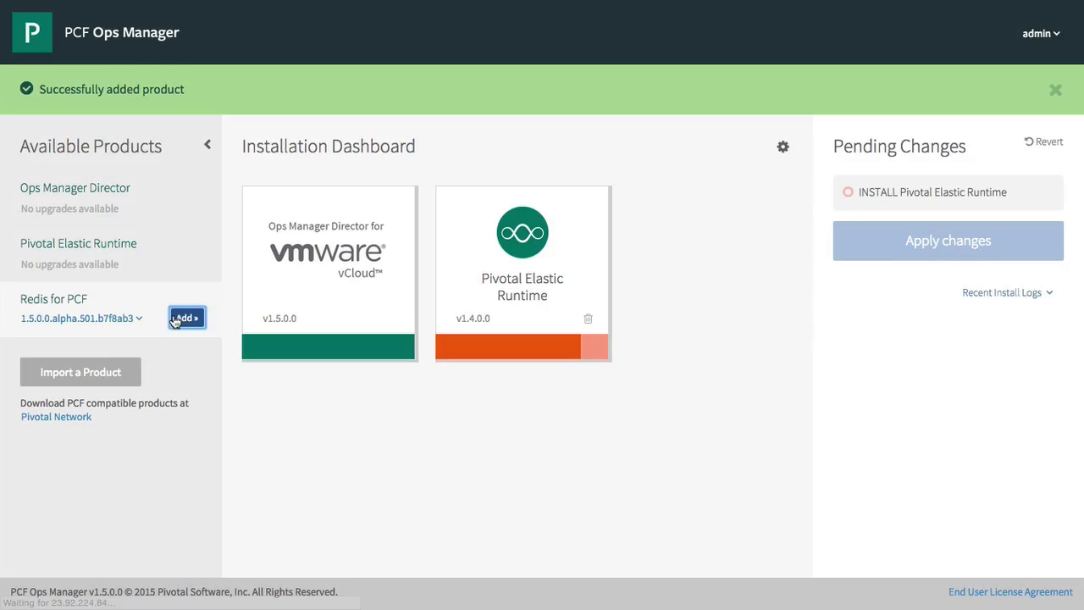
pyautogui.click(187, 318)
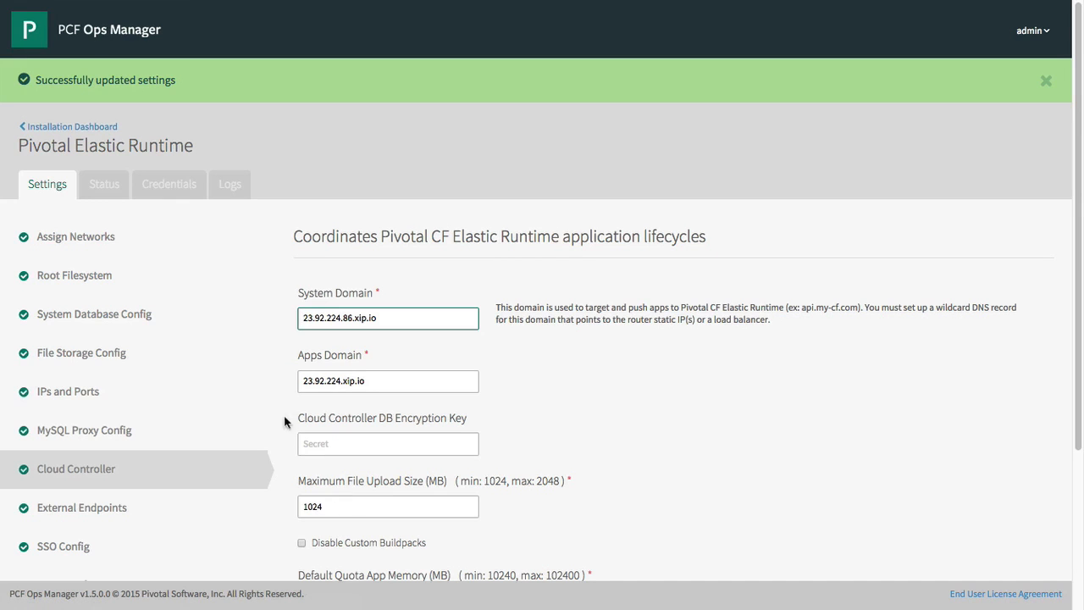
pyautogui.click(68, 125)
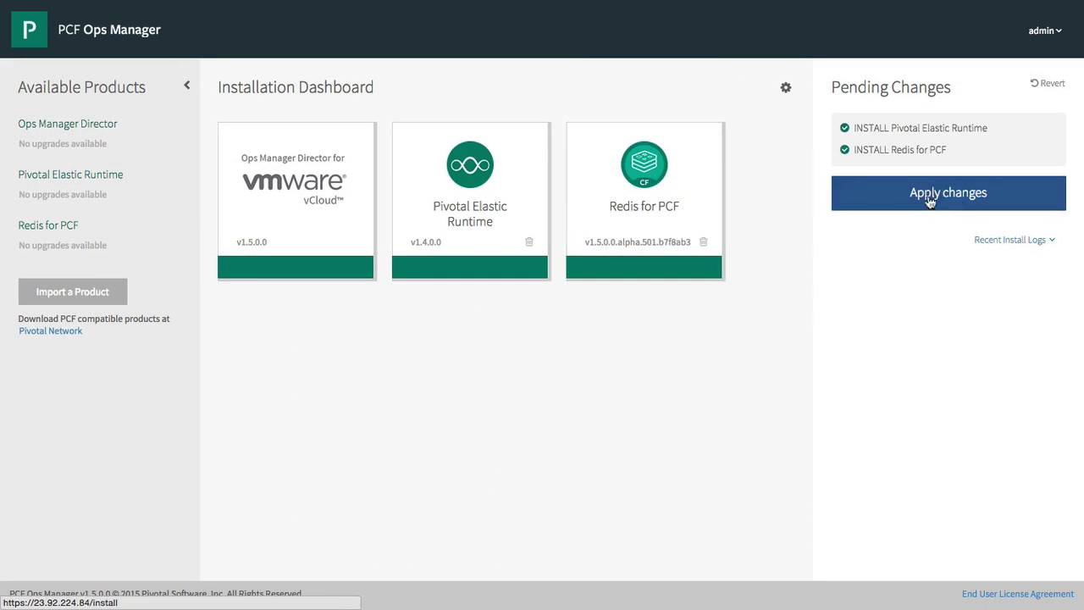
pyautogui.click(949, 193)
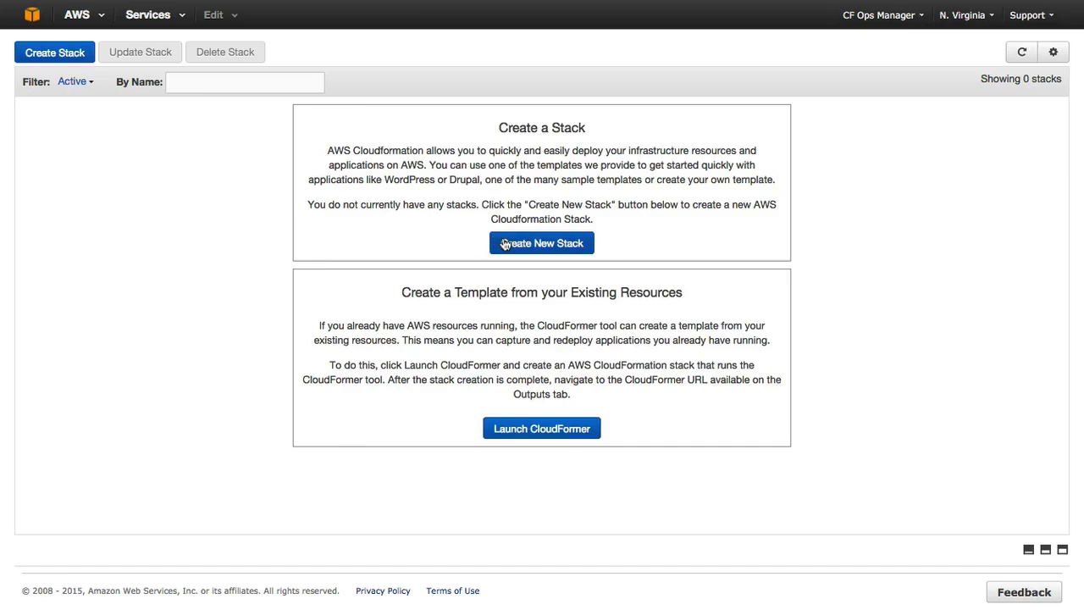
# Step: Create a new CloudFormation stack pcf-stack from the uploaded pcf.json template and continue
pyautogui.click(542, 244)
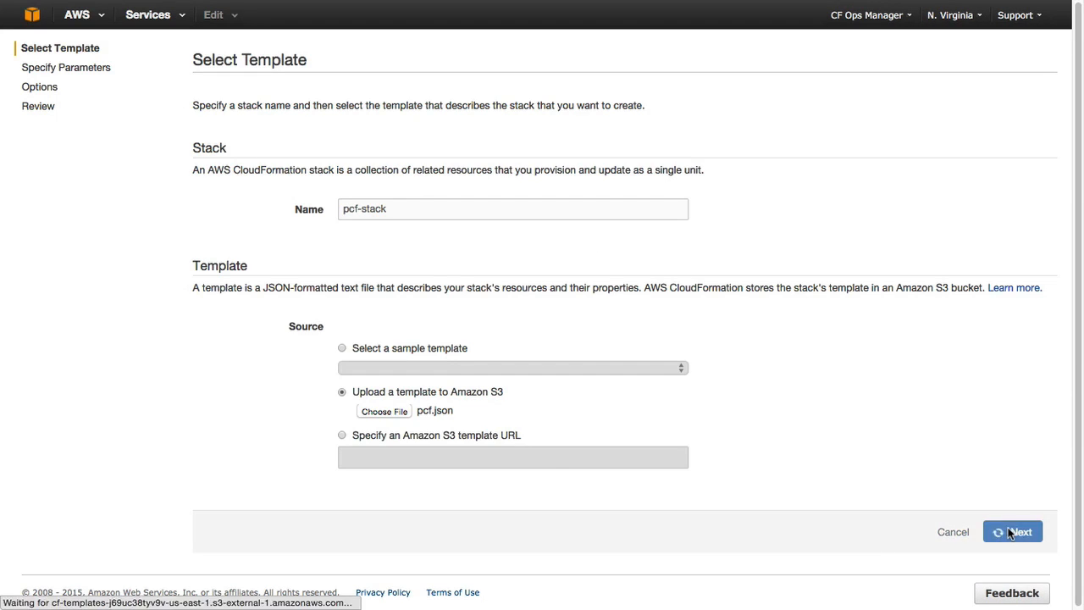
pyautogui.click(1012, 532)
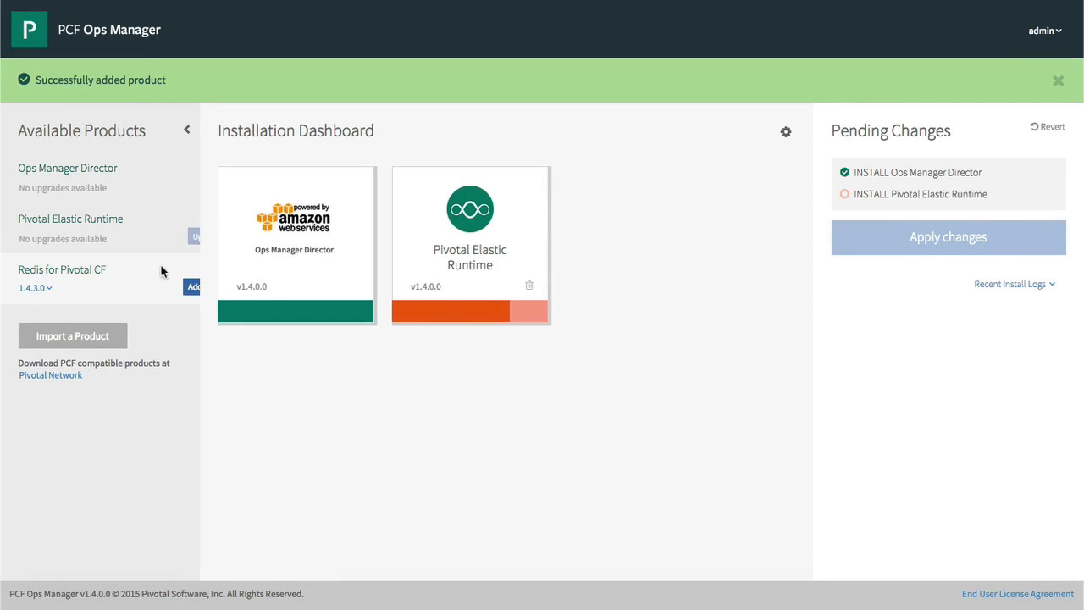
# Step: Add Redis for PCF, review Elastic Runtime networks and availability zones, and return to the dashboard
pyautogui.click(194, 286)
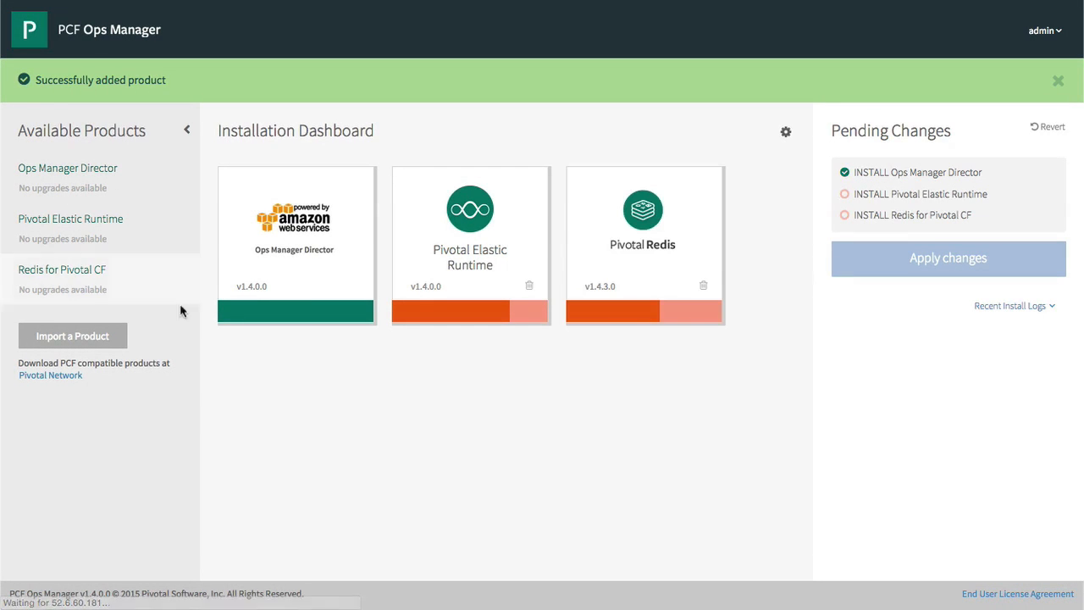
pyautogui.click(471, 246)
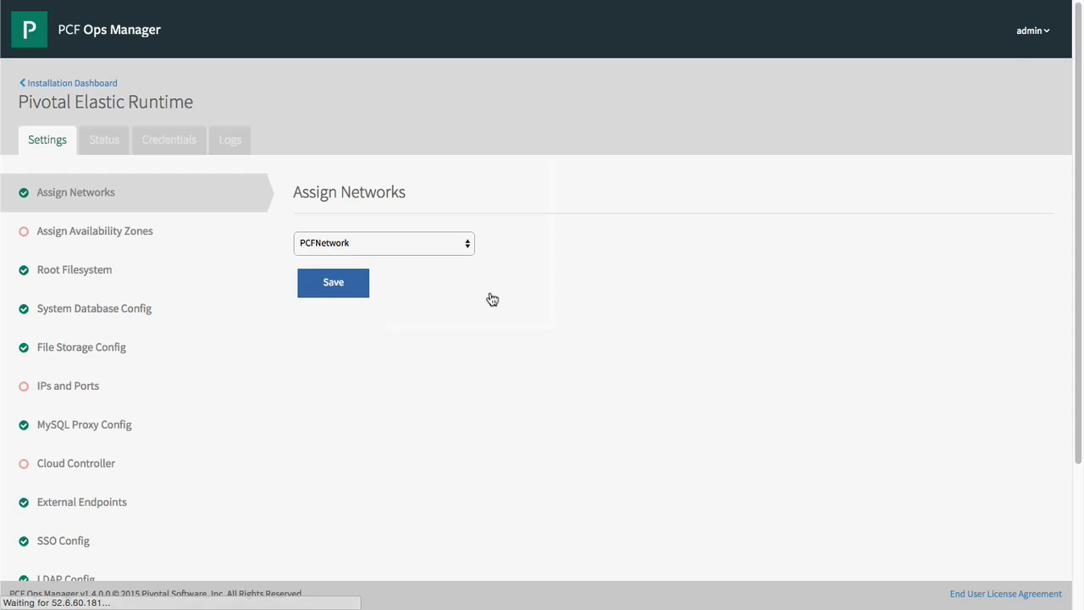
pyautogui.click(95, 231)
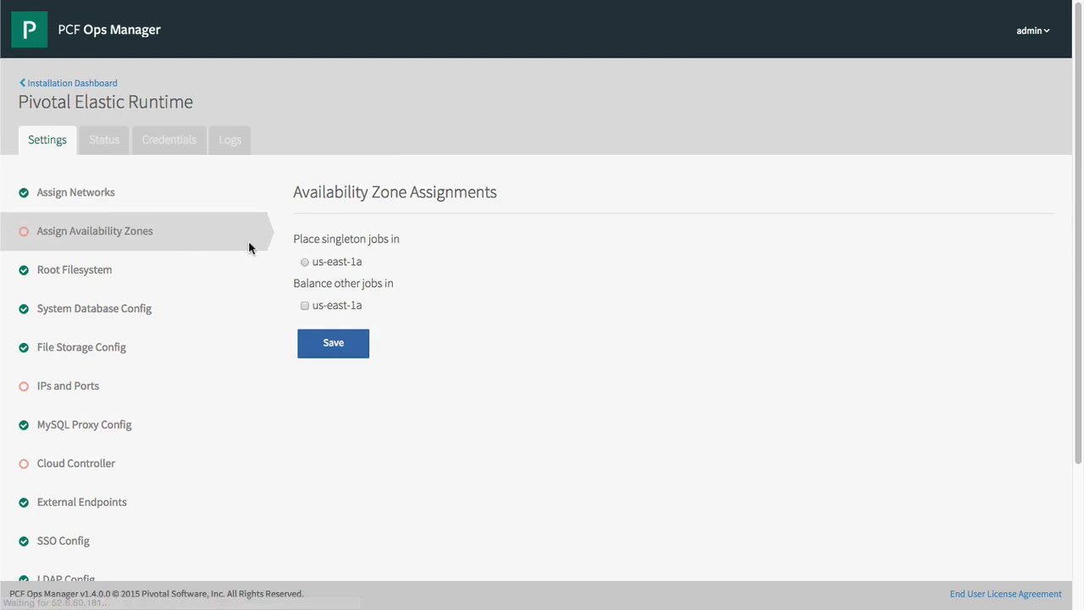
pyautogui.click(305, 261)
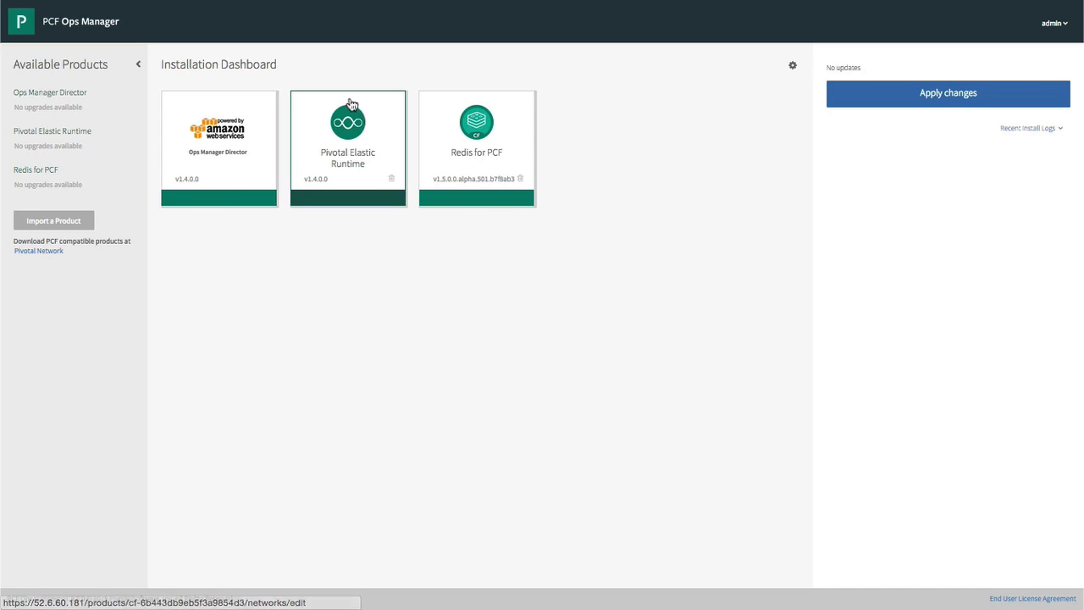
# Step: Show the Elastic Runtime Cloud Controller settings with t365d.com system and apps domains
pyautogui.click(347, 127)
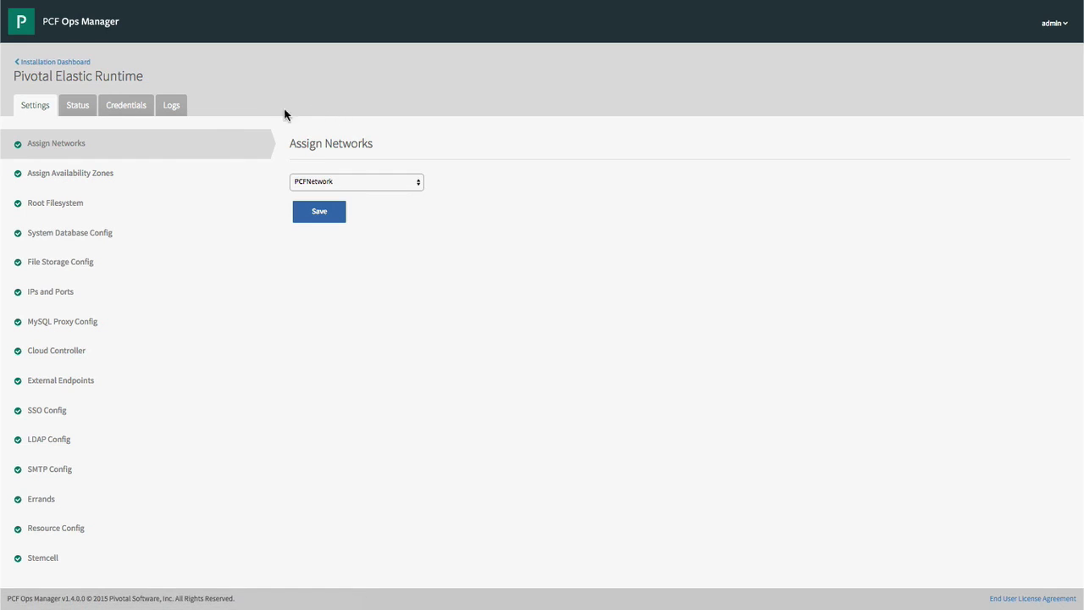
pyautogui.click(58, 349)
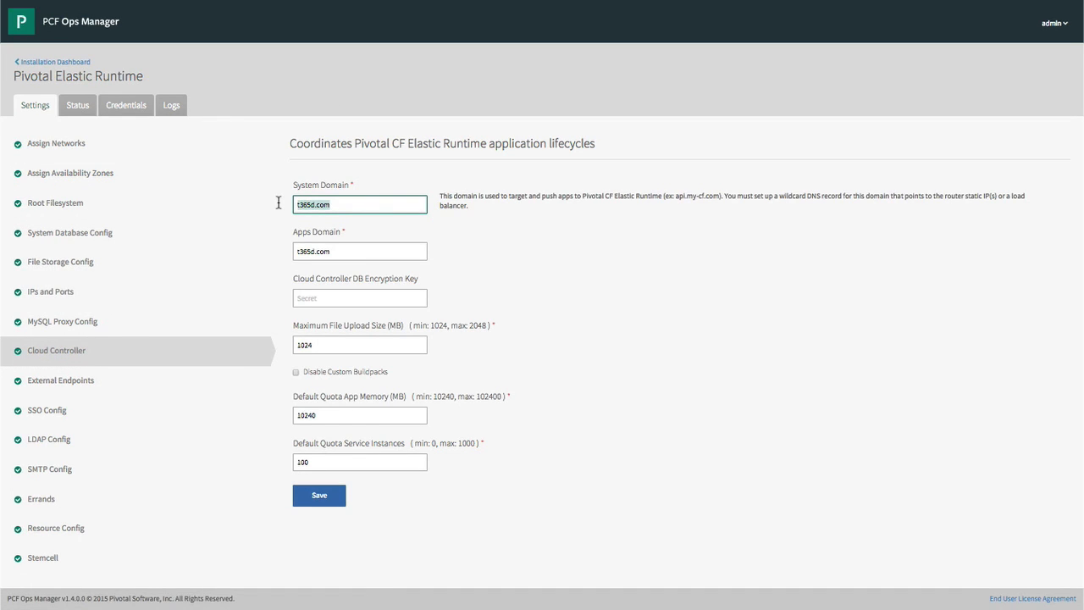
pyautogui.click(359, 251)
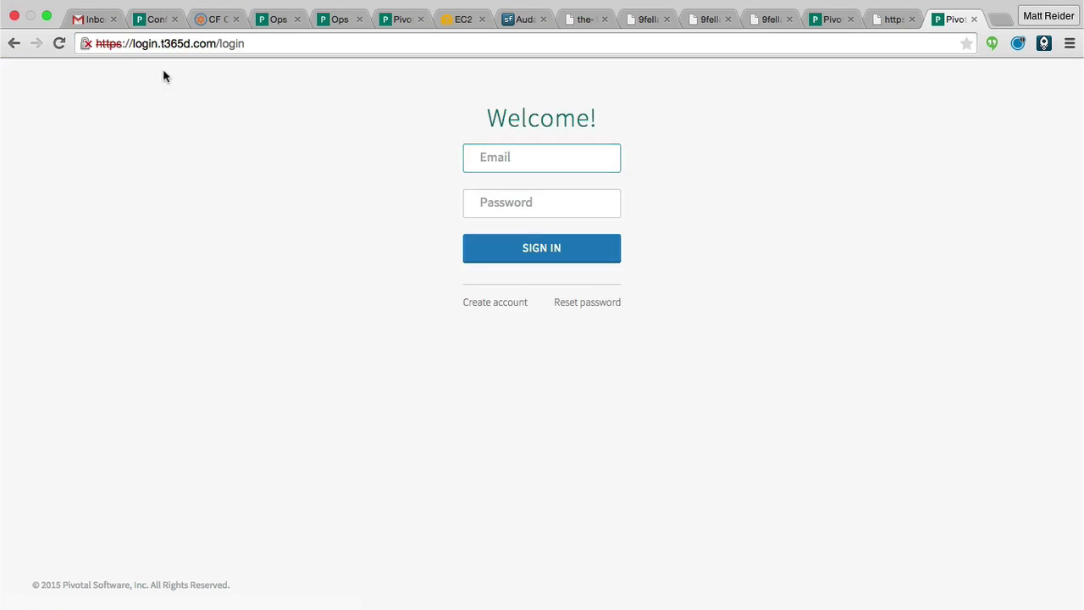
# Step: Sign in as admin to the t365d.com console, enter the Dev Console and the 9fellasAWS space
pyautogui.write('admin')
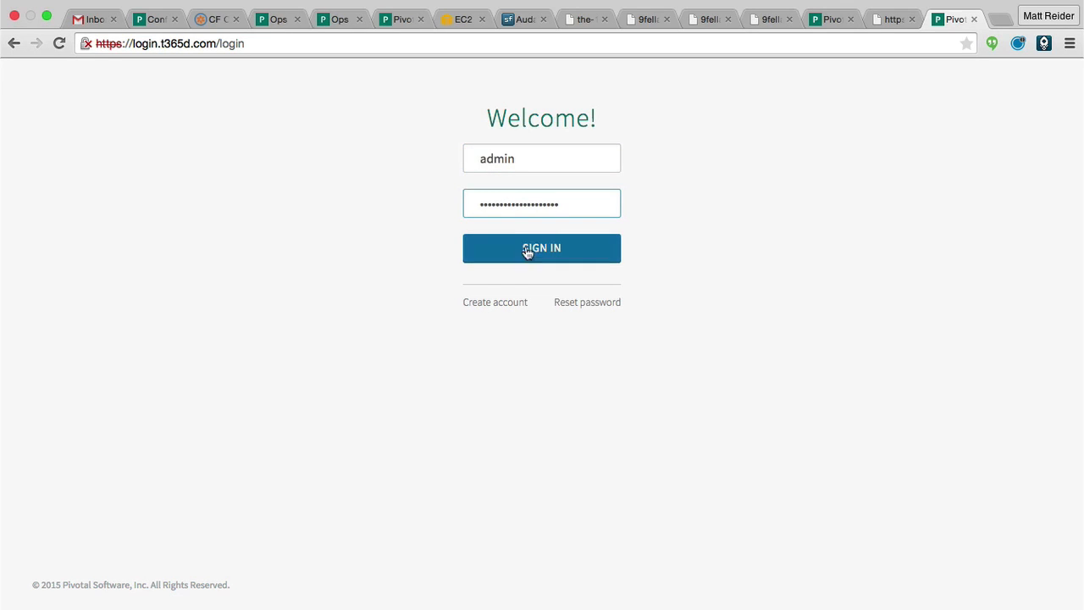
pyautogui.click(542, 247)
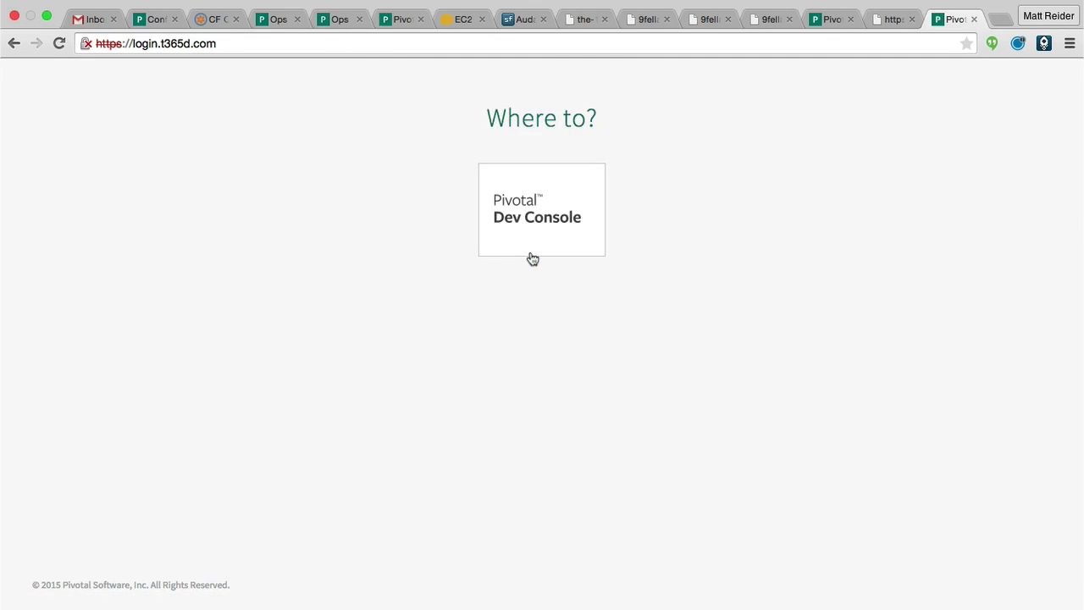
pyautogui.click(542, 210)
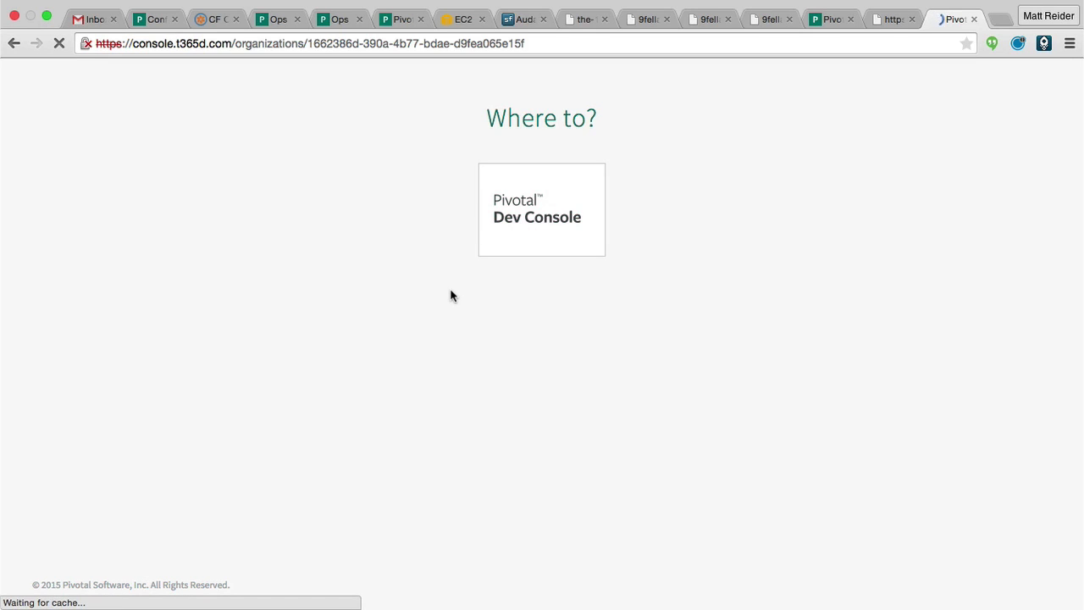
pyautogui.click(542, 210)
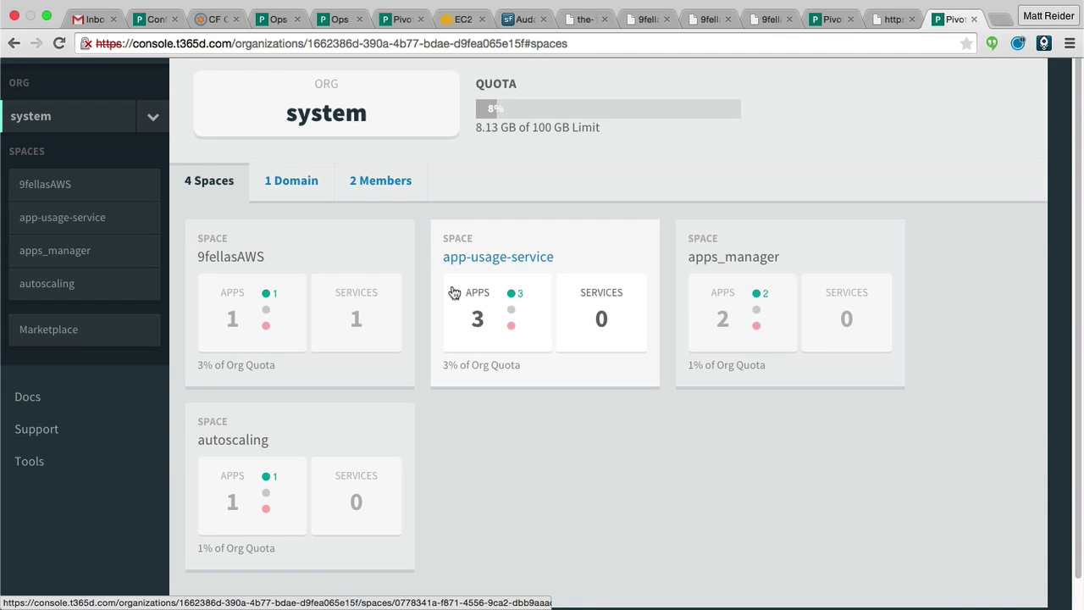
pyautogui.click(231, 257)
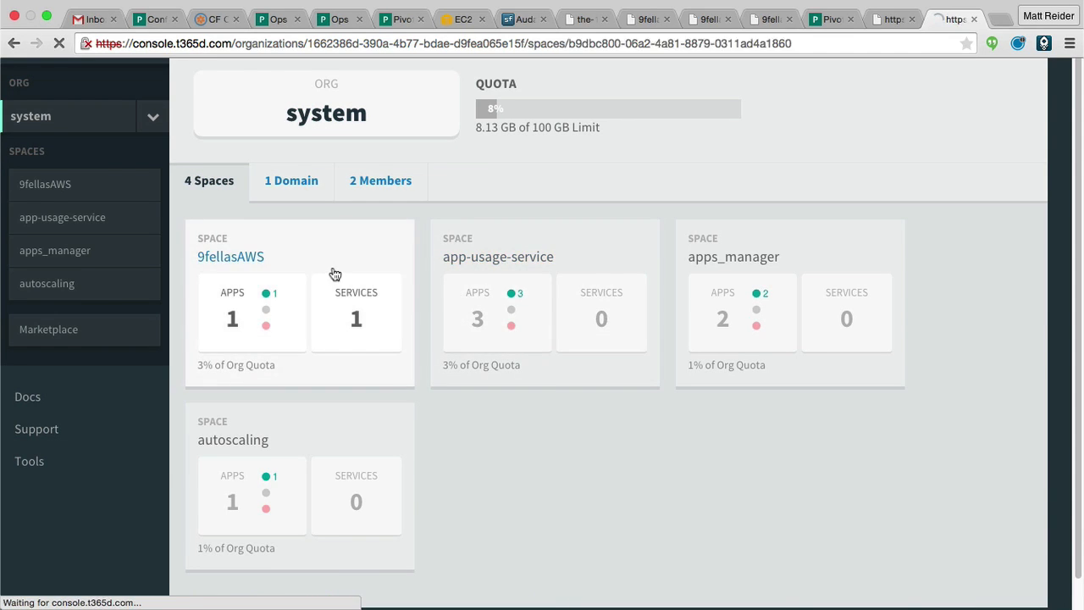
pyautogui.click(231, 255)
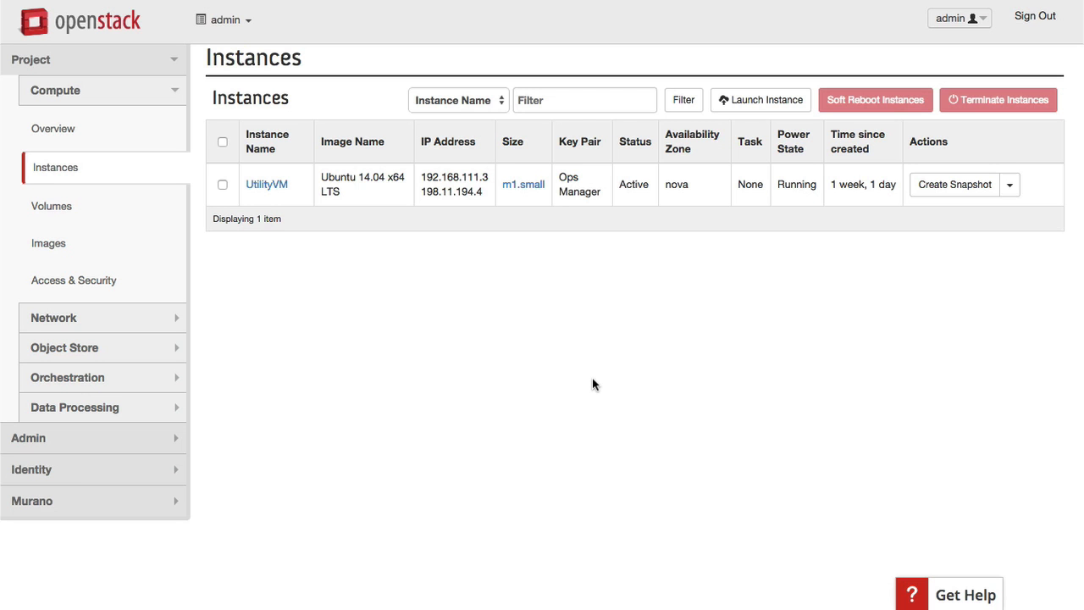
# Step: Launch an Ops Manager instance with OpsManFlavor, booting from the opsman2 image
pyautogui.click(759, 98)
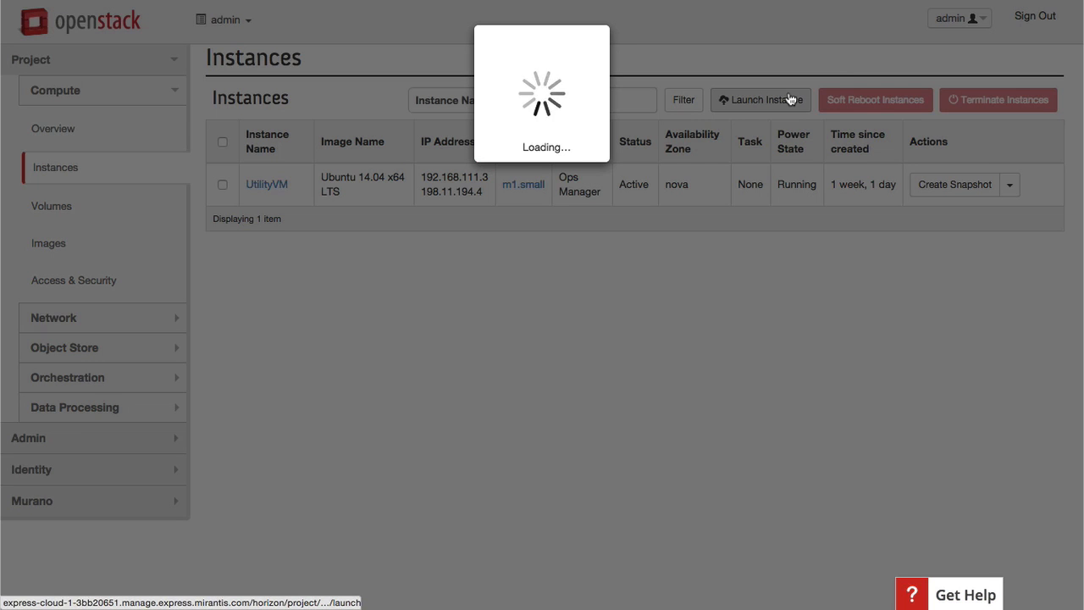
pyautogui.click(759, 98)
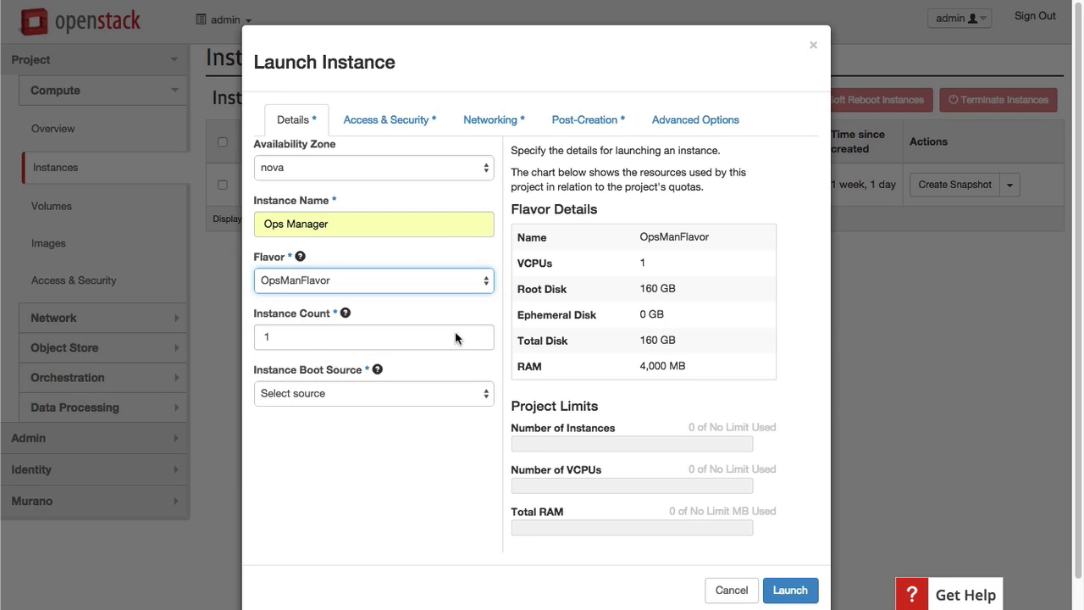
pyautogui.click(372, 393)
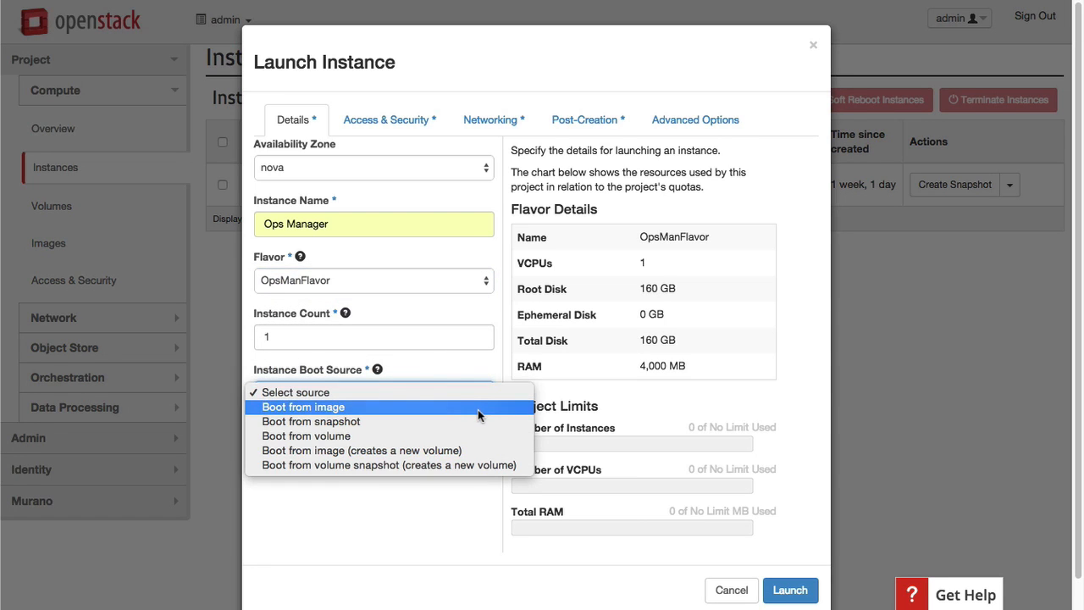
pyautogui.click(304, 406)
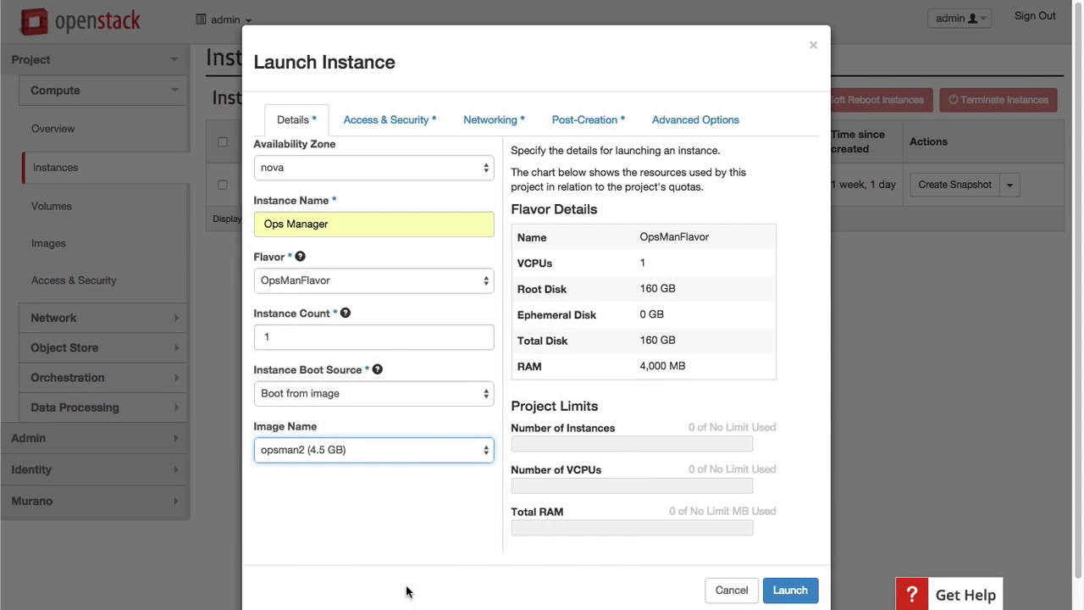
pyautogui.click(789, 590)
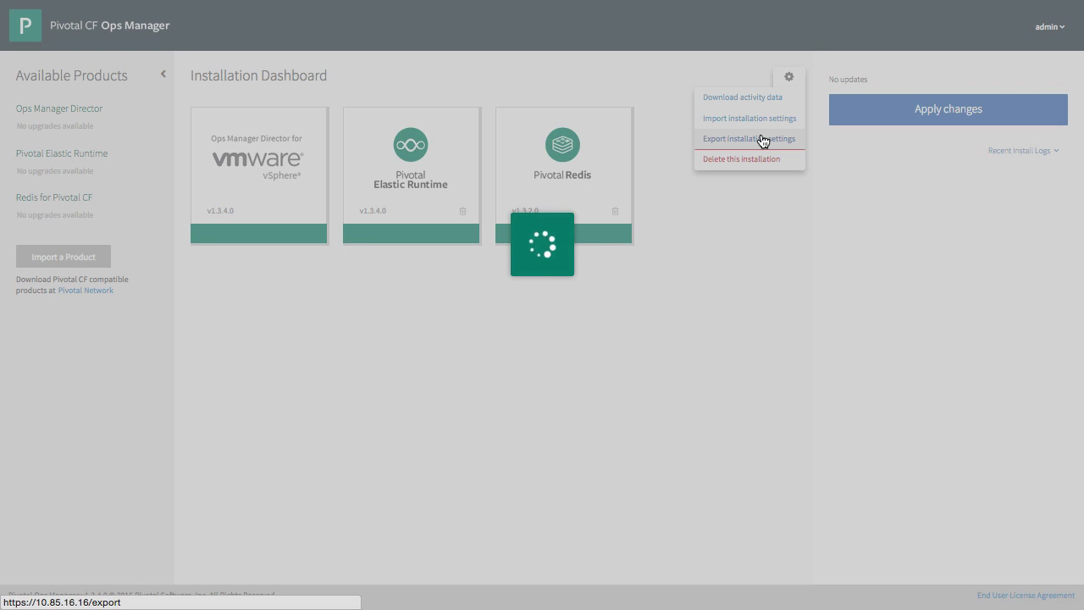
# Step: Export the installation settings and import installation.zip from Downloads as the settings file
pyautogui.click(748, 139)
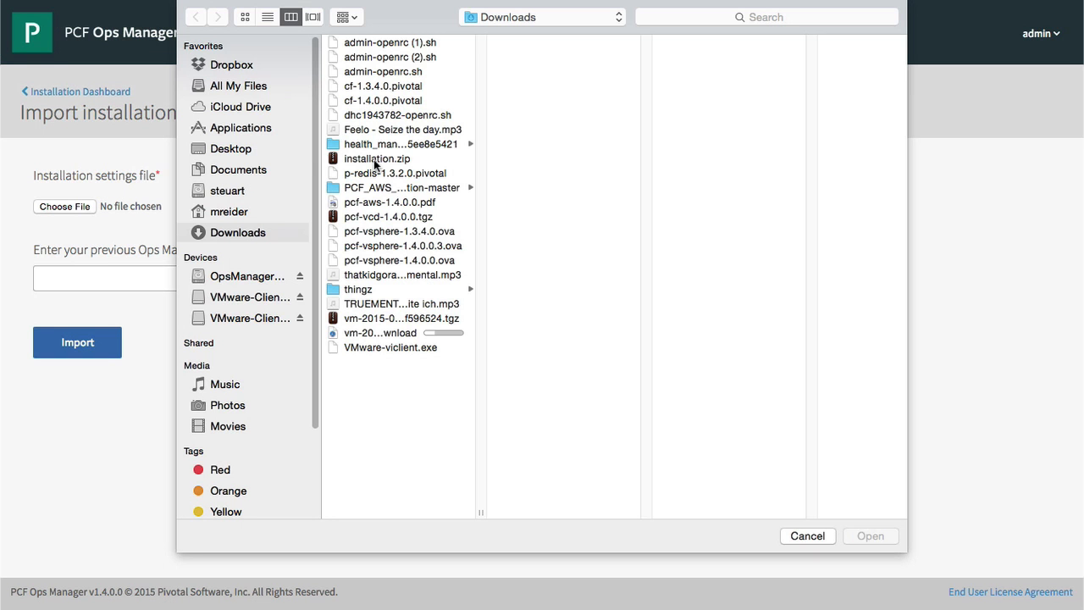
pyautogui.click(376, 159)
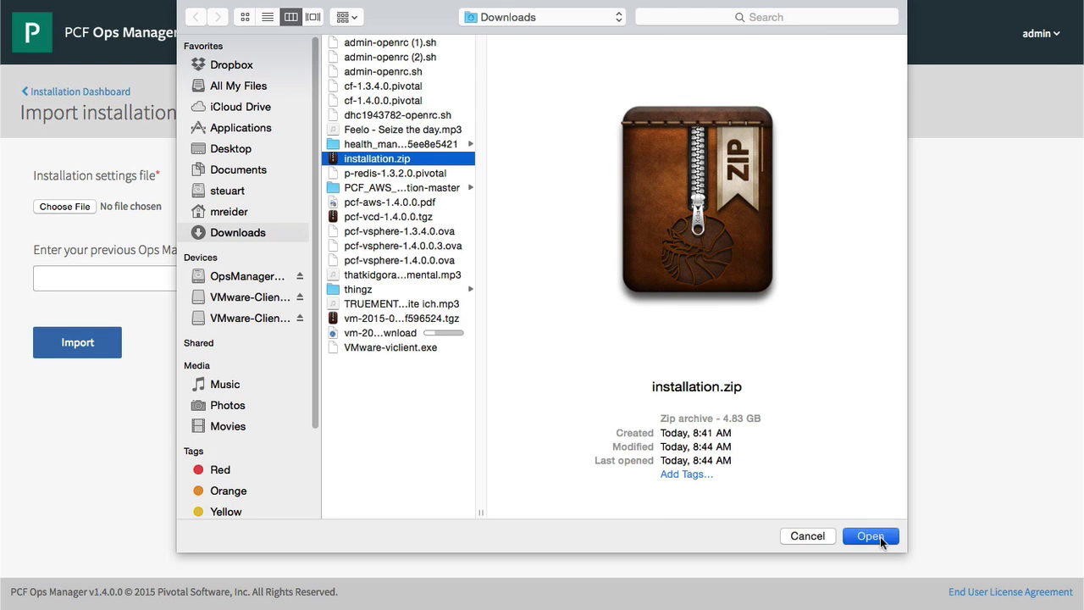
pyautogui.click(870, 536)
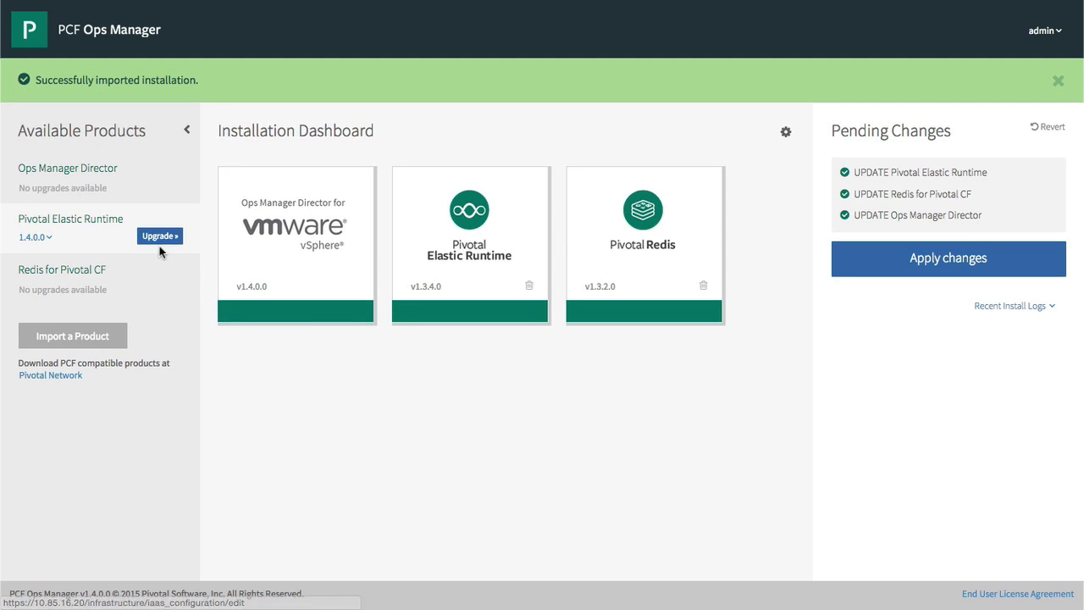
# Step: Upgrade Elastic Runtime to 1.4.0.0 and start applying the pending changes
pyautogui.click(159, 236)
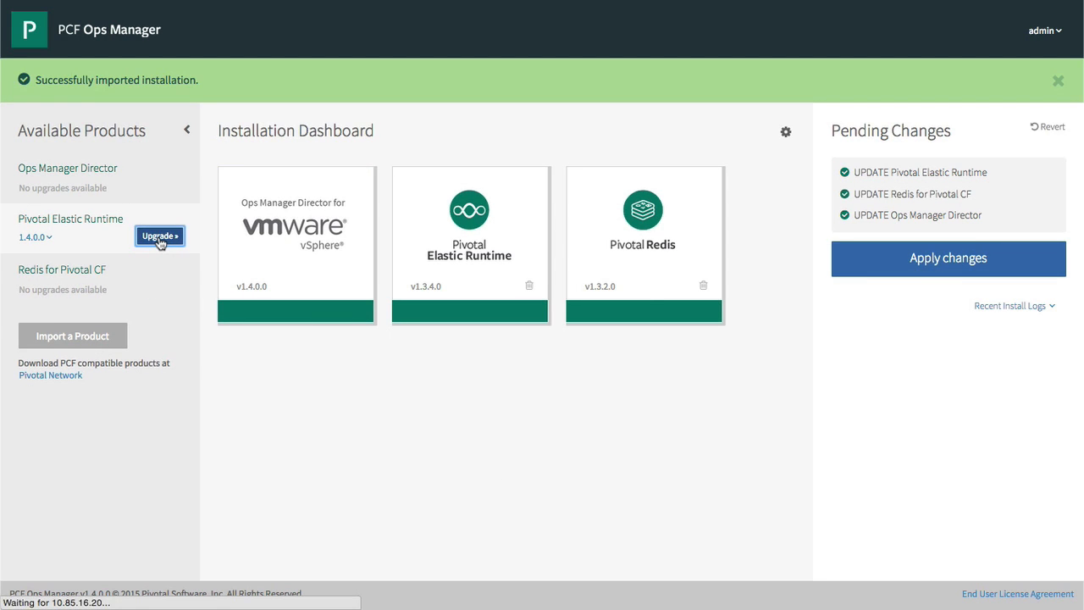
pyautogui.click(160, 236)
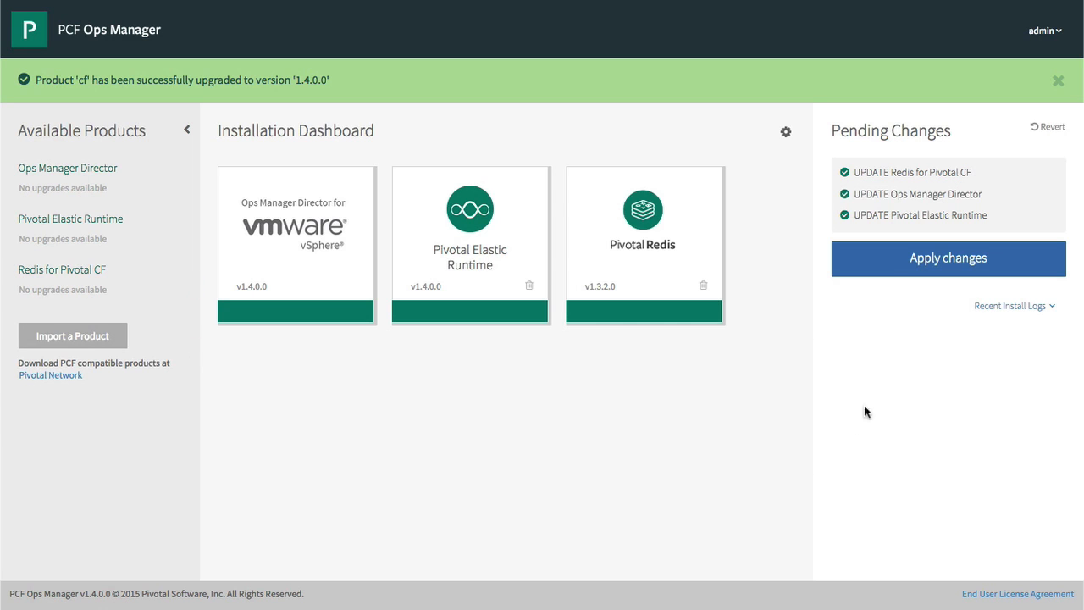
pyautogui.click(948, 258)
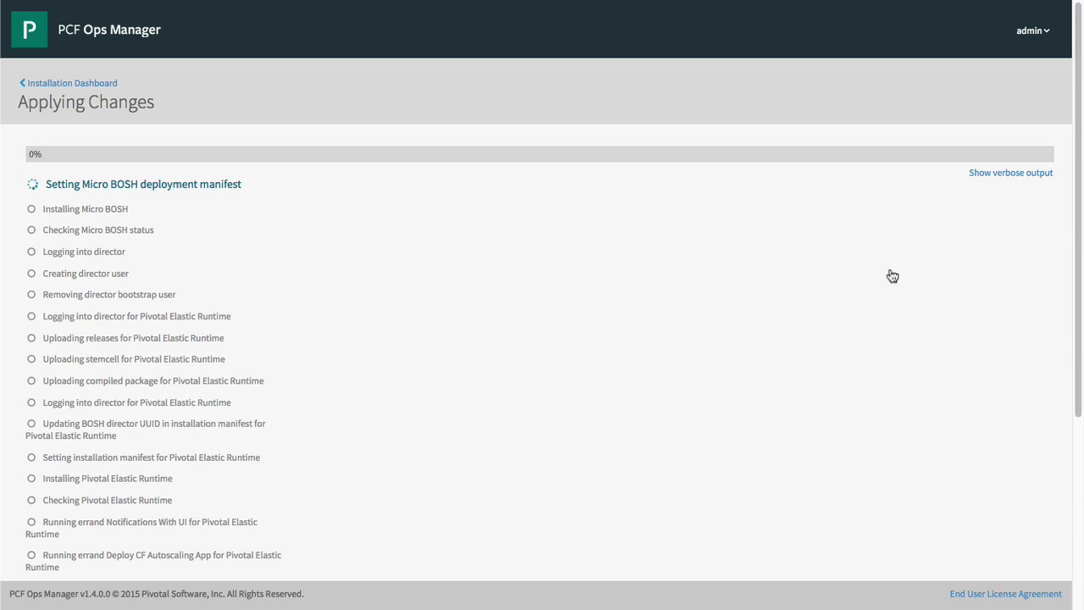